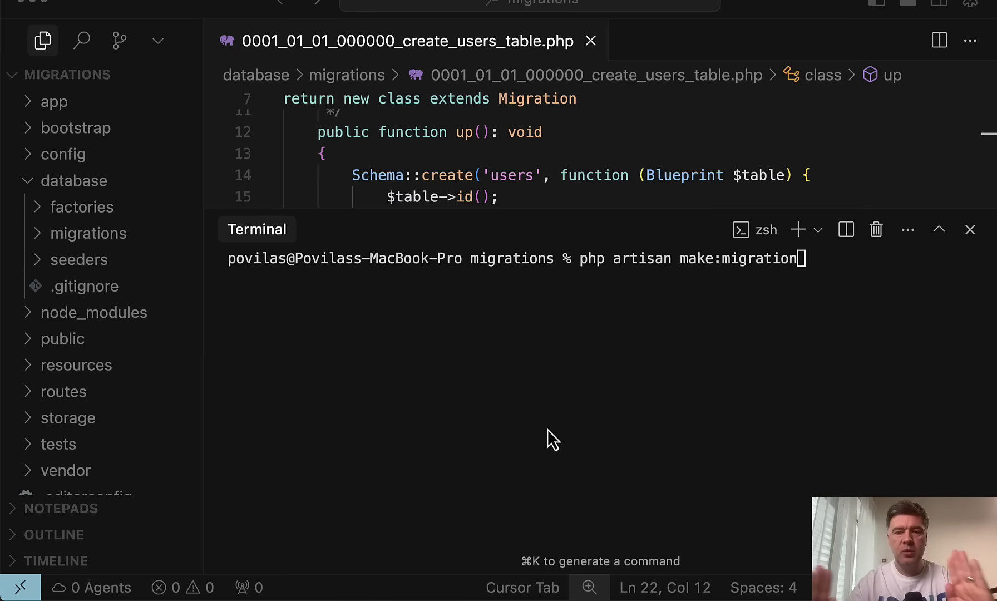
mouse_move(819, 429)
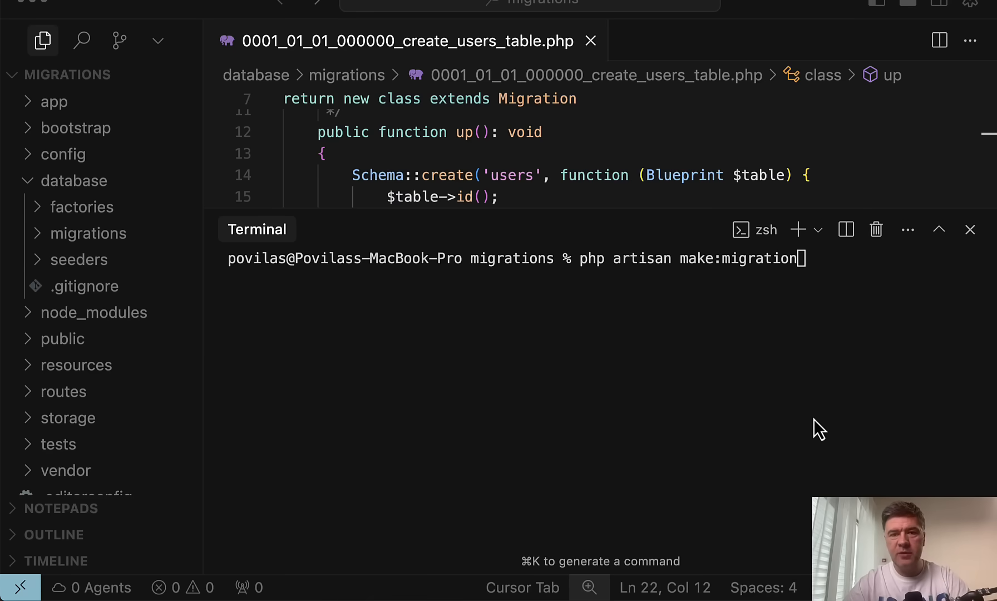
mouse_move(584, 349)
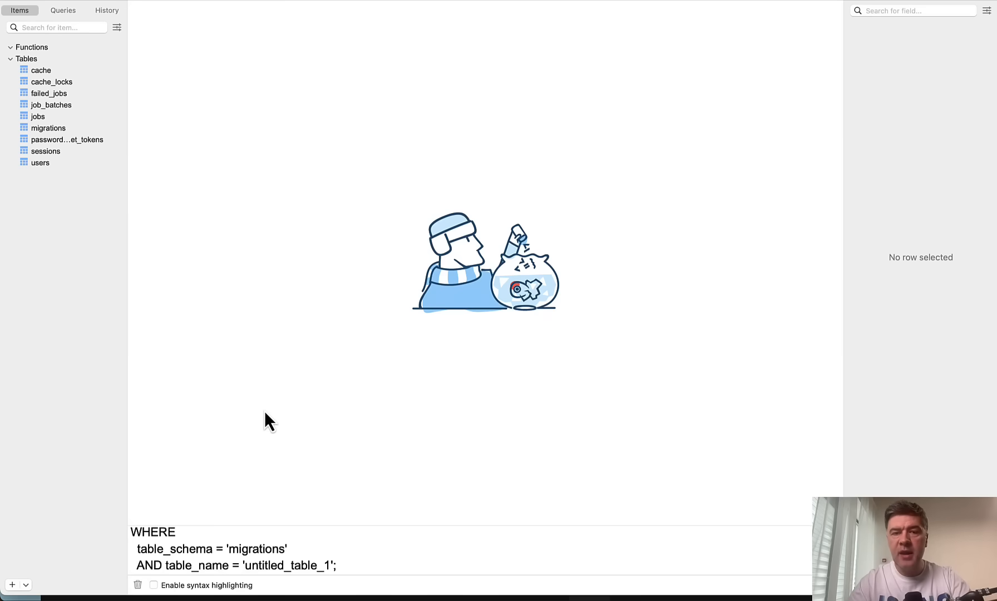
mouse_move(32, 240)
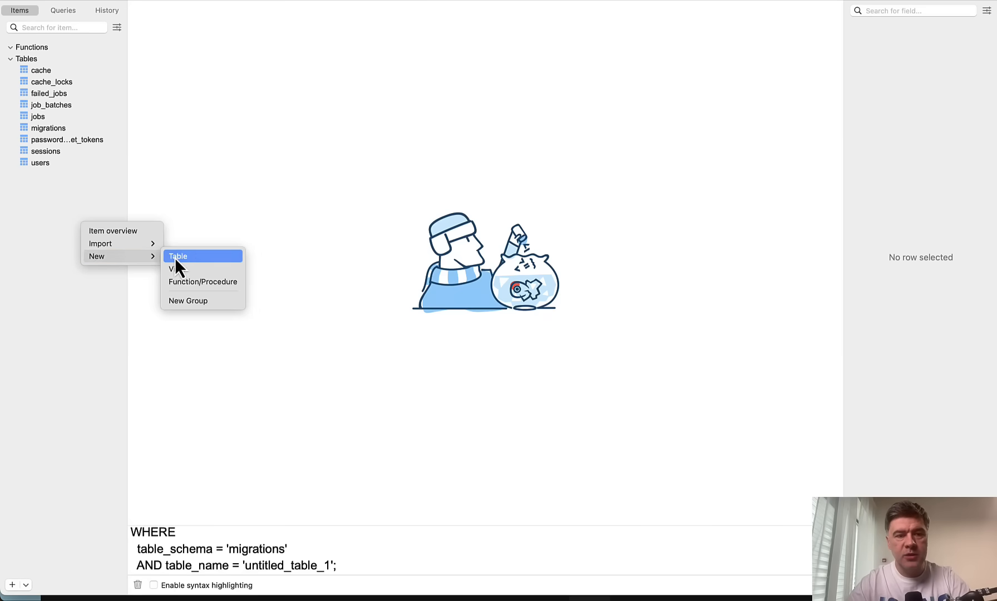
Start a new table in the migrations database from the TablePlus table sidebar
click(178, 256)
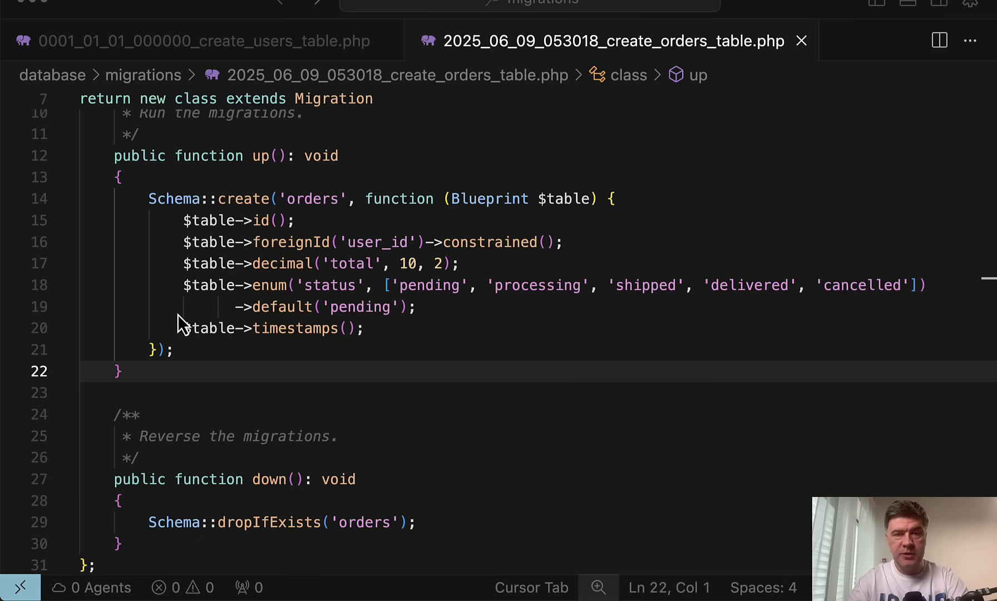
mouse_move(283, 232)
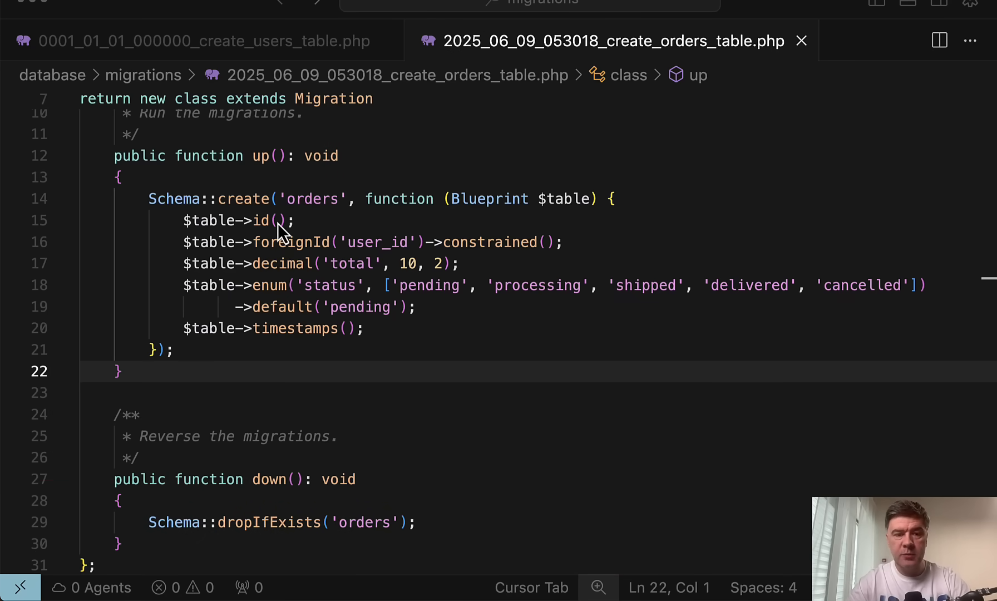
mouse_move(648, 352)
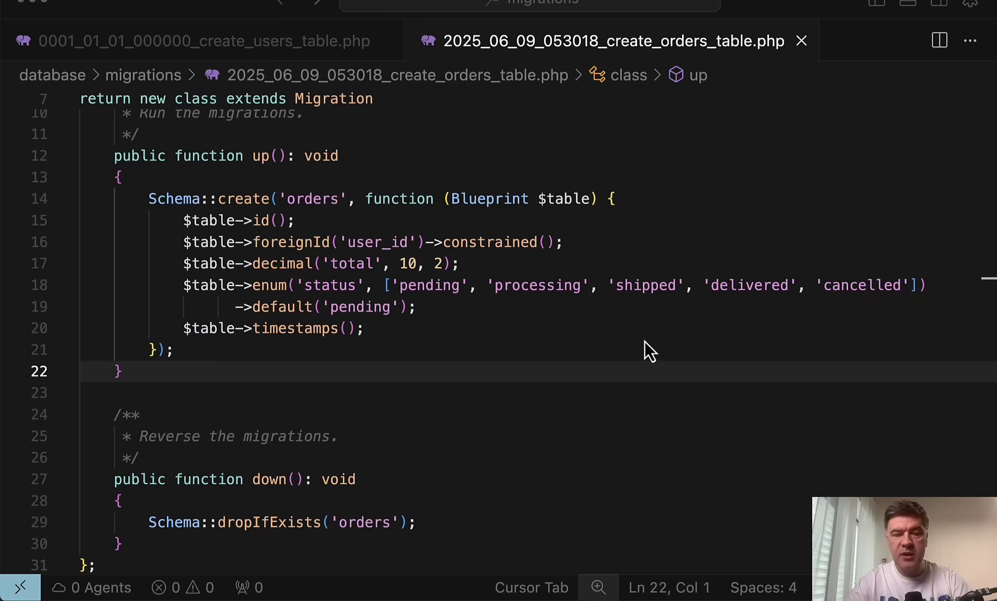
mouse_move(475, 335)
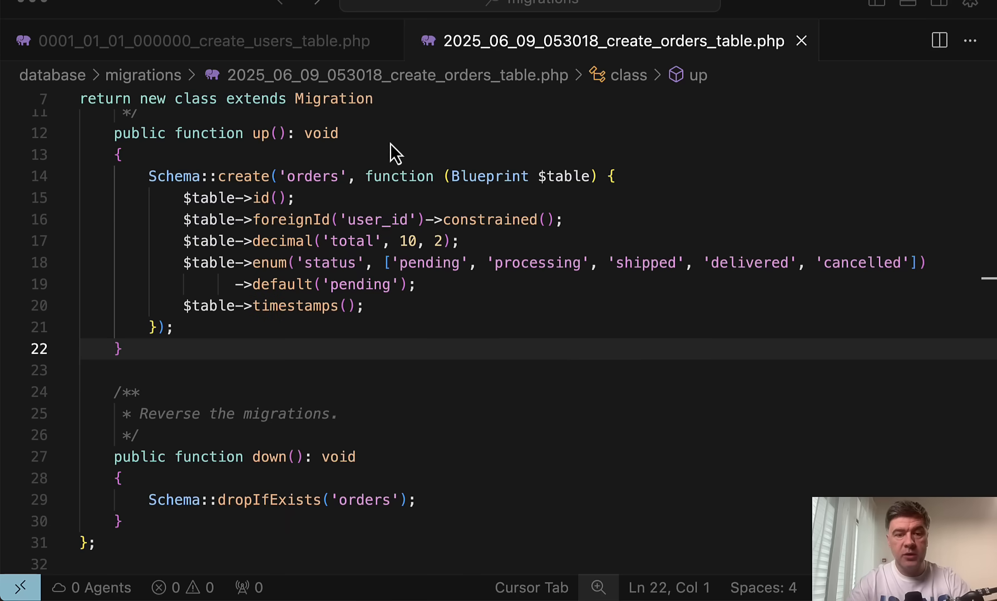
mouse_move(566, 338)
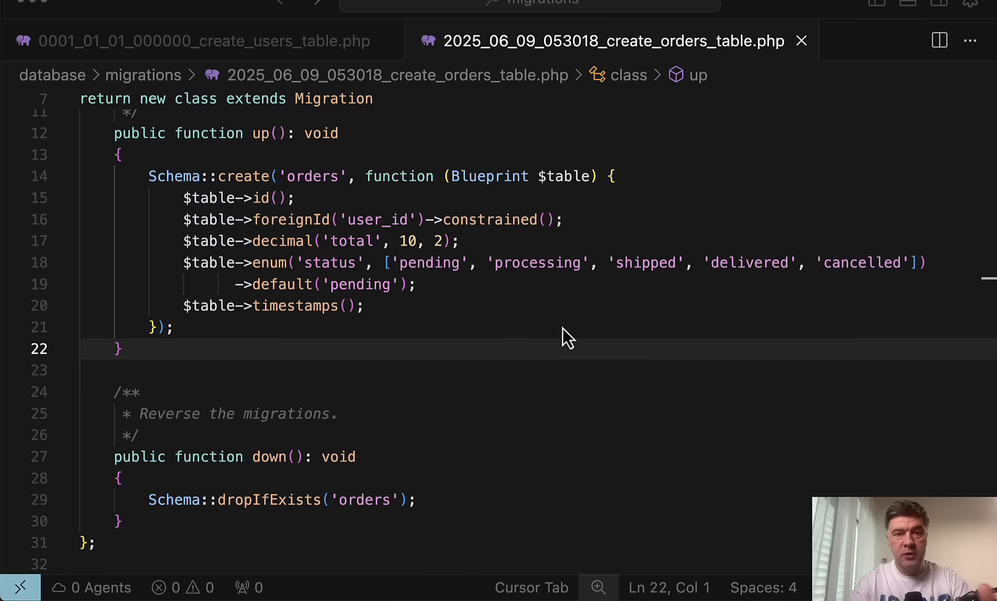
mouse_move(539, 347)
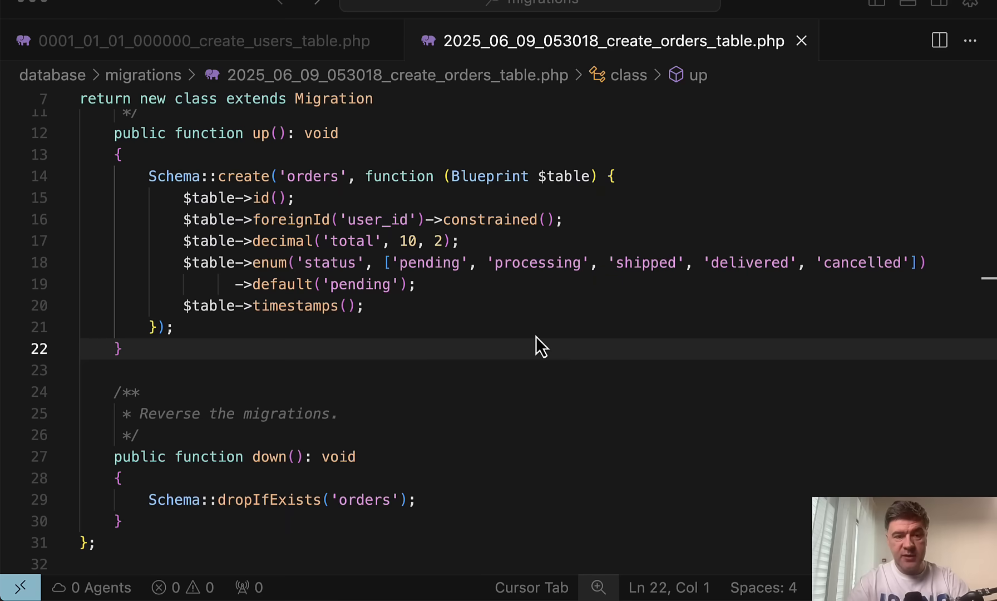
mouse_move(463, 368)
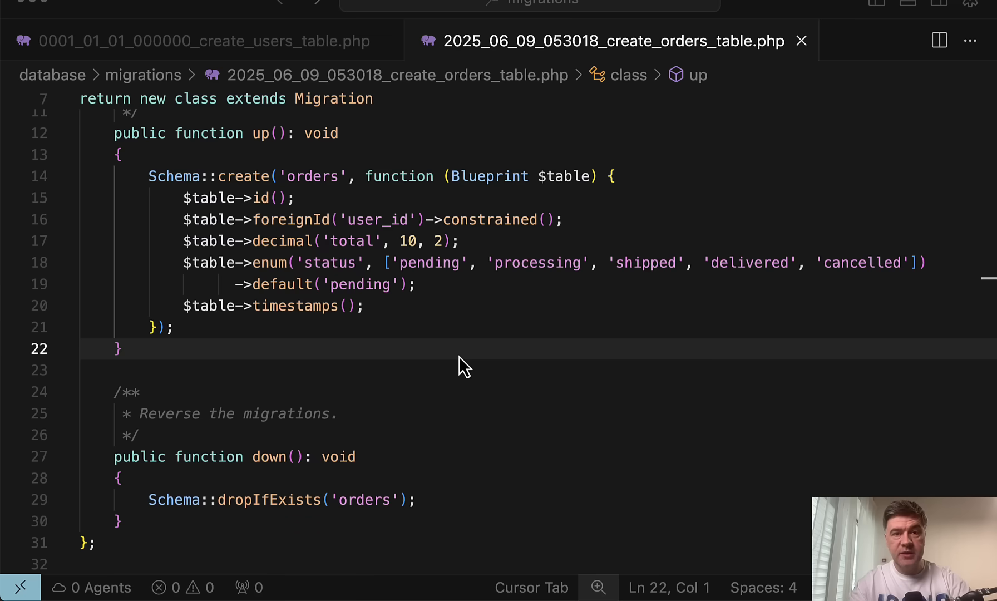
mouse_move(522, 248)
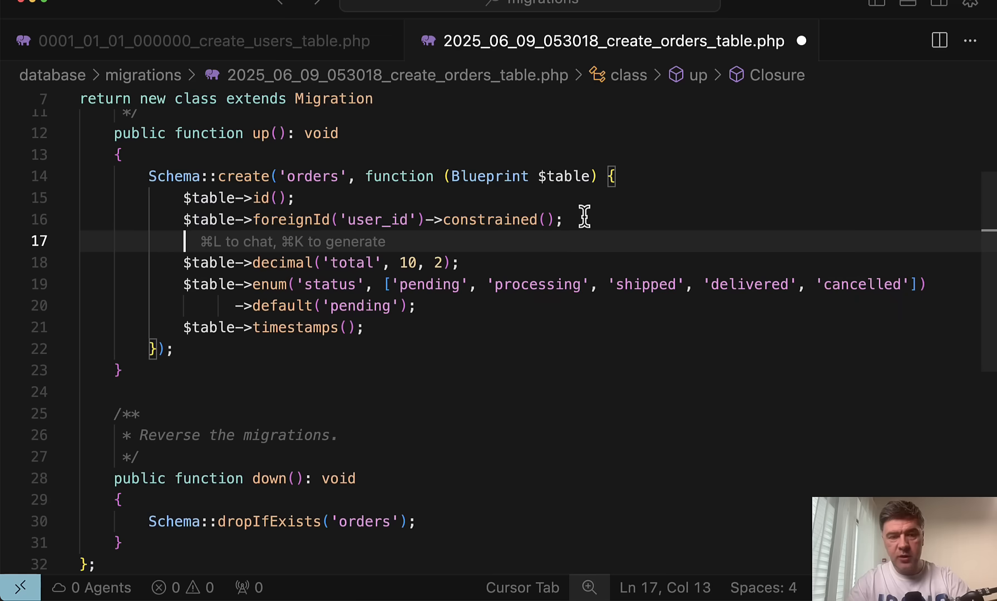
Insert $table->string('order_number'); after the user_id foreign key line
text($table->string('order_number');)
text(php artisan migrate)
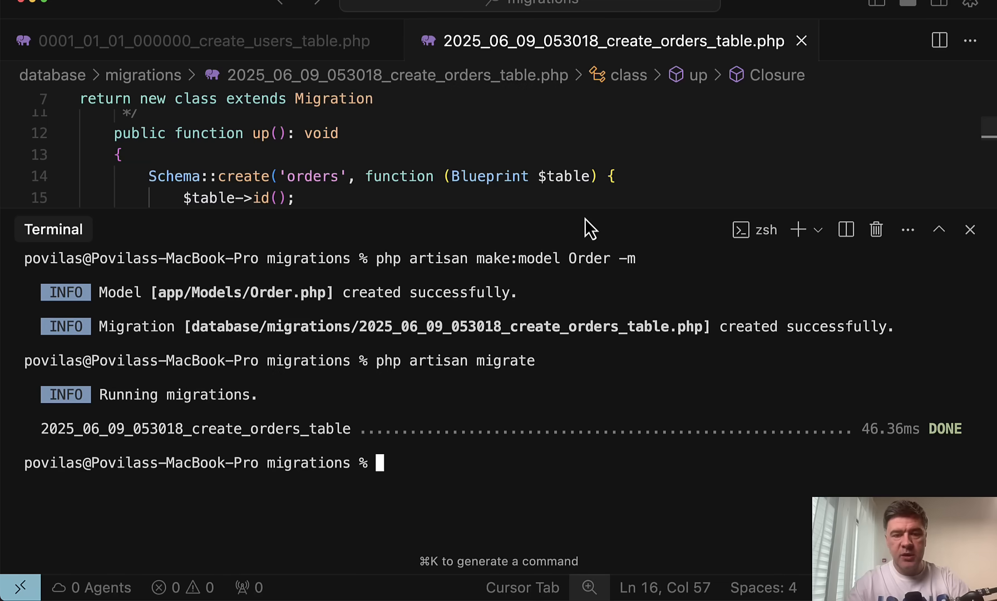
mouse_move(689, 457)
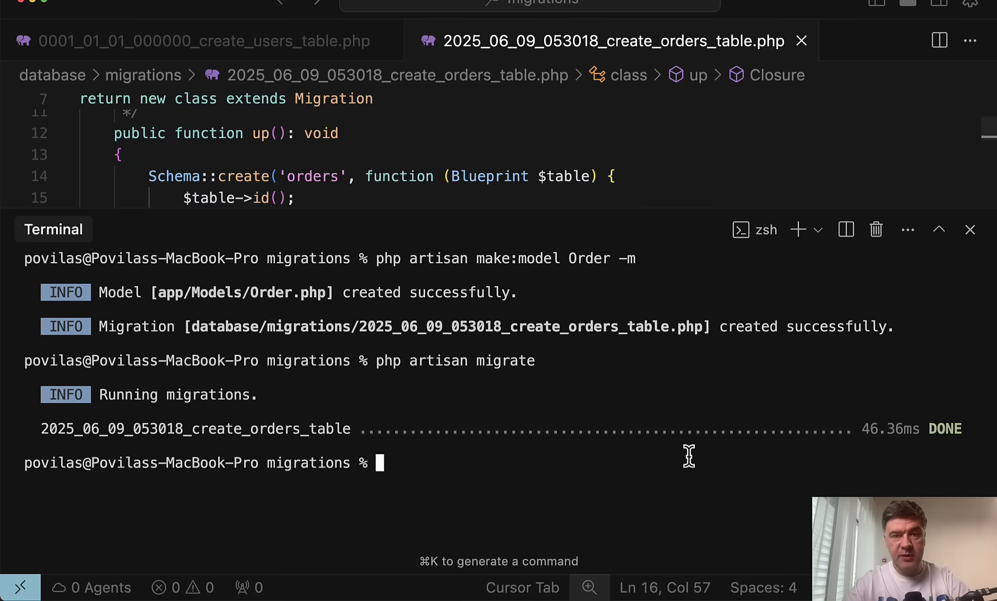
mouse_move(600, 382)
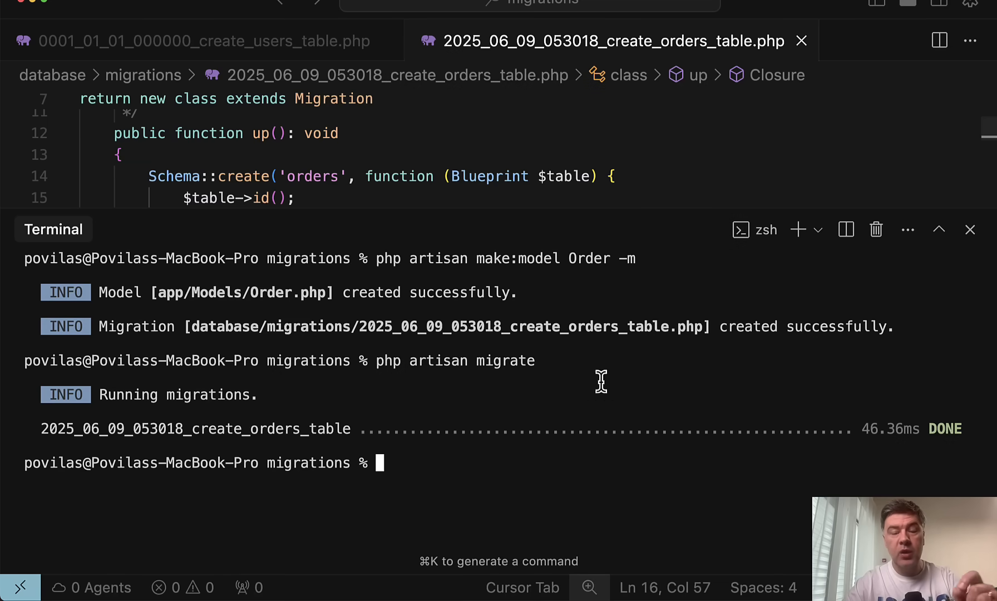
mouse_move(741, 512)
text(p)
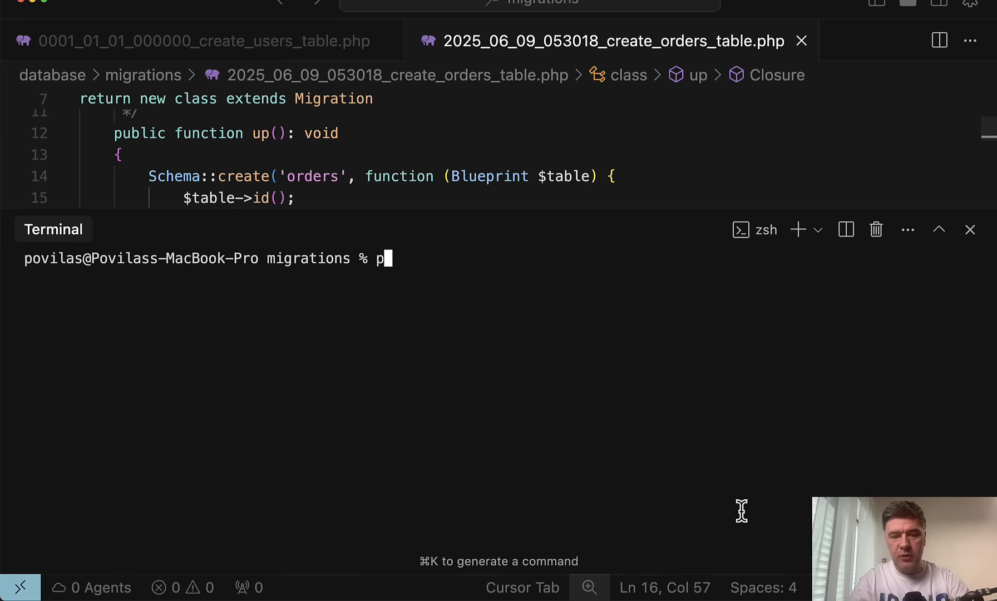
Run php artisan migrate:status to list each migration's batch and run state
text(hp artisan migrate)
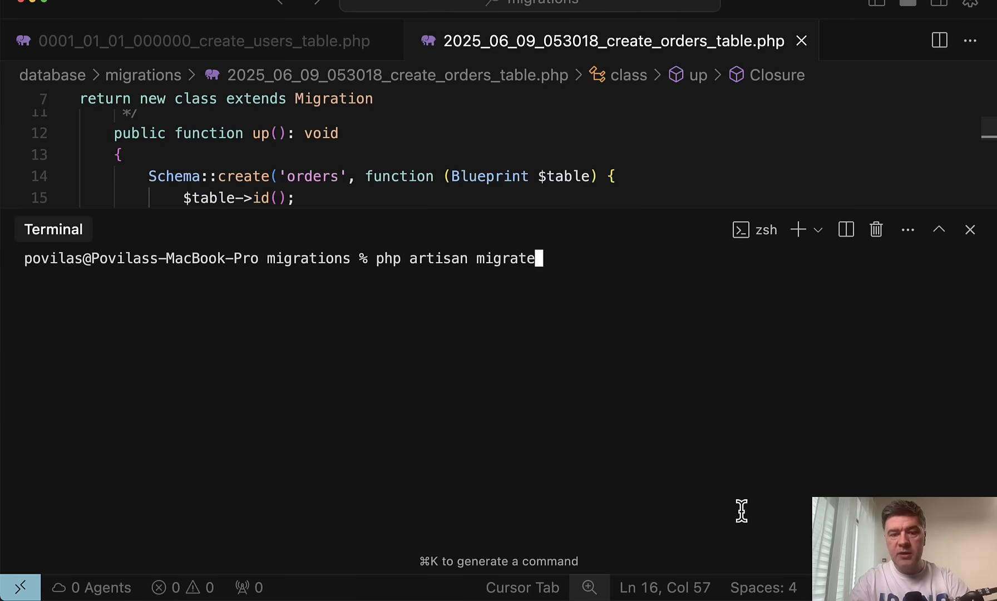
text(:status)
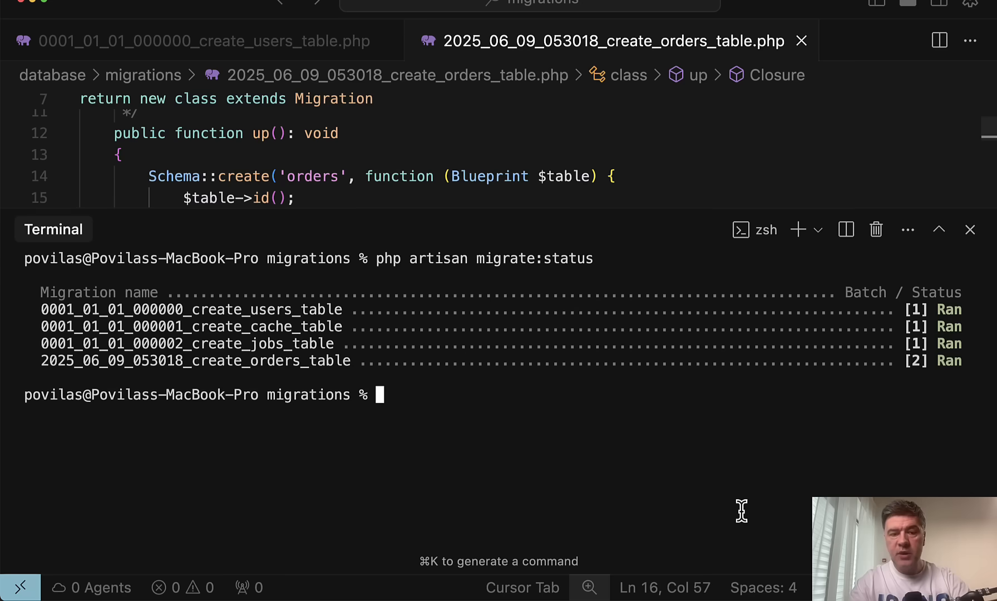
mouse_move(970, 384)
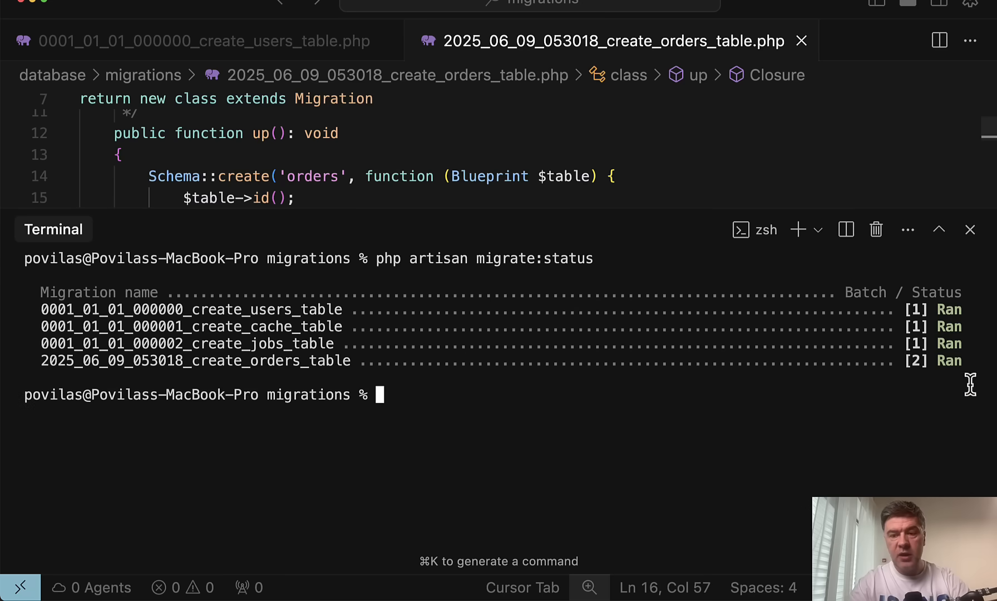
mouse_move(970, 361)
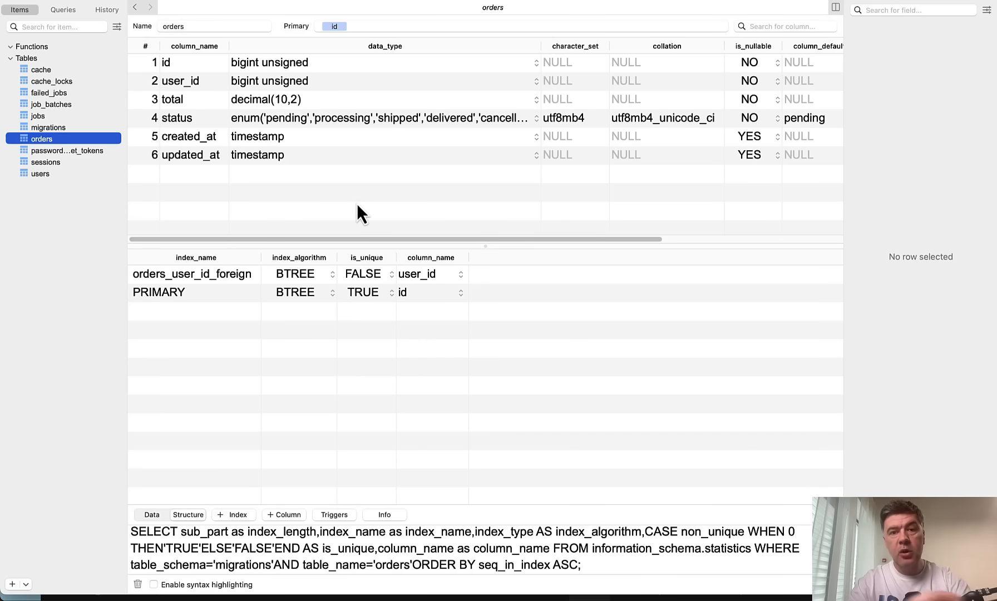
mouse_move(366, 191)
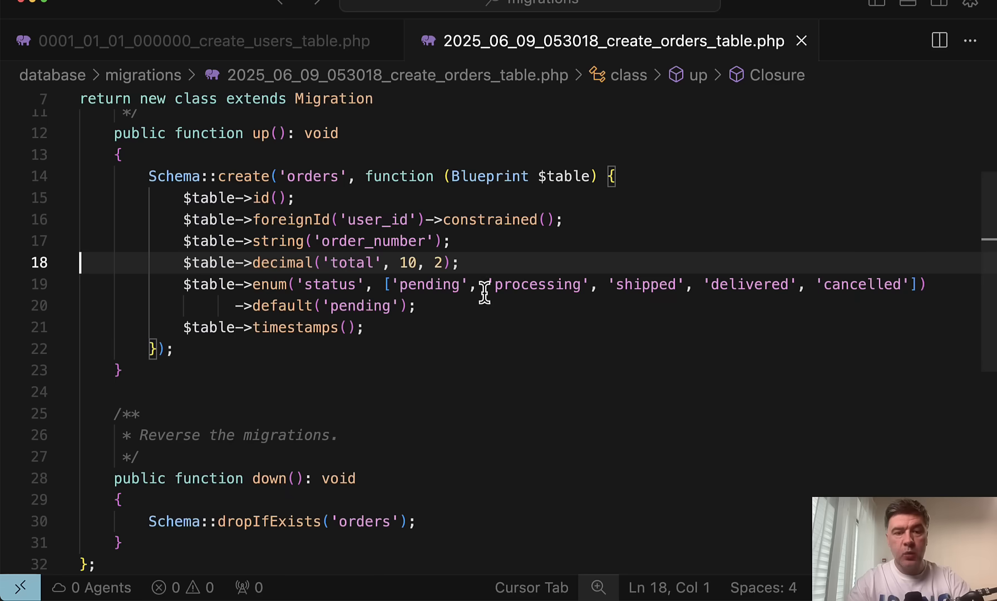
mouse_move(497, 249)
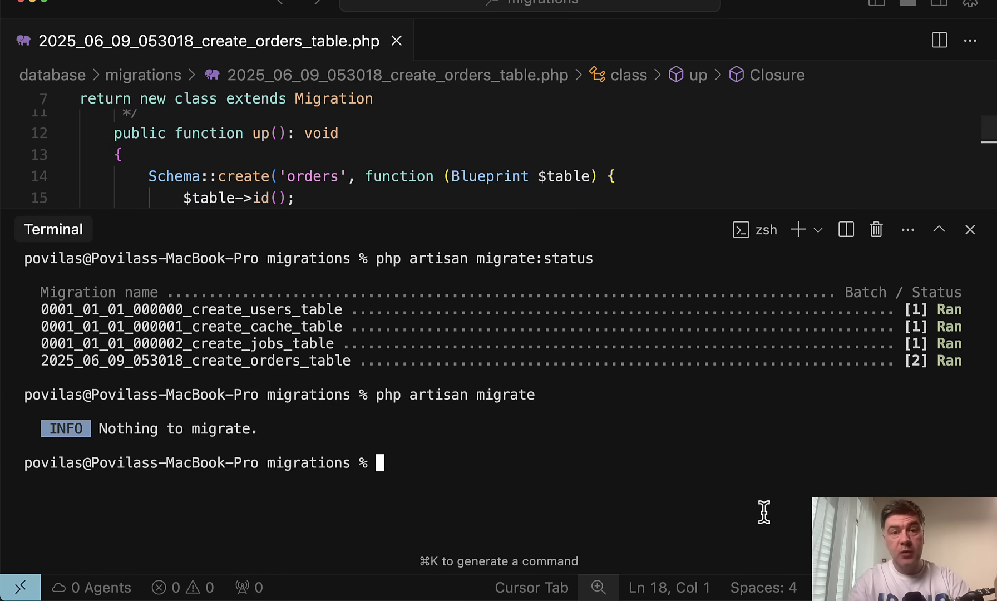
mouse_move(564, 245)
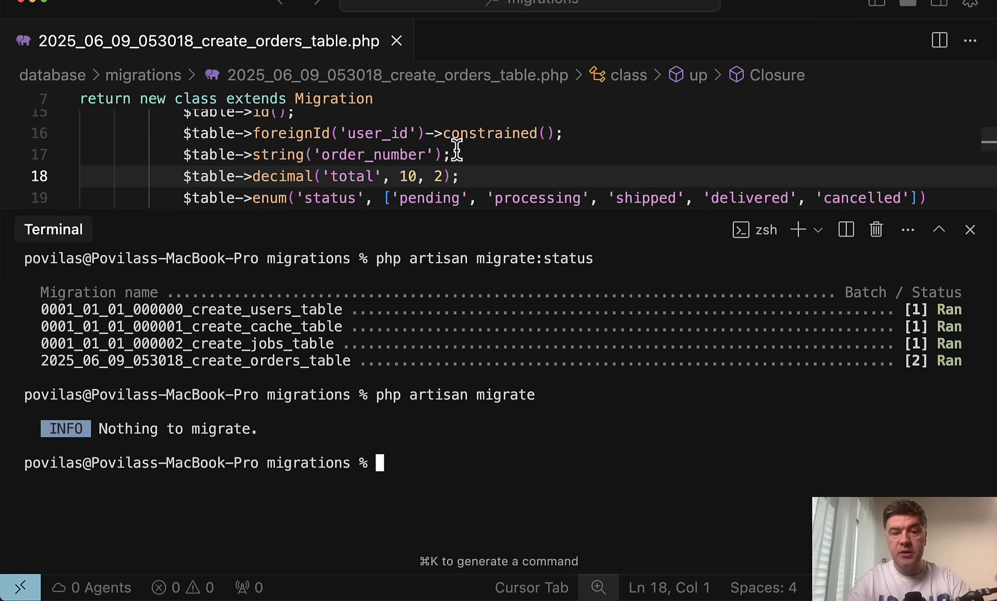
mouse_move(516, 160)
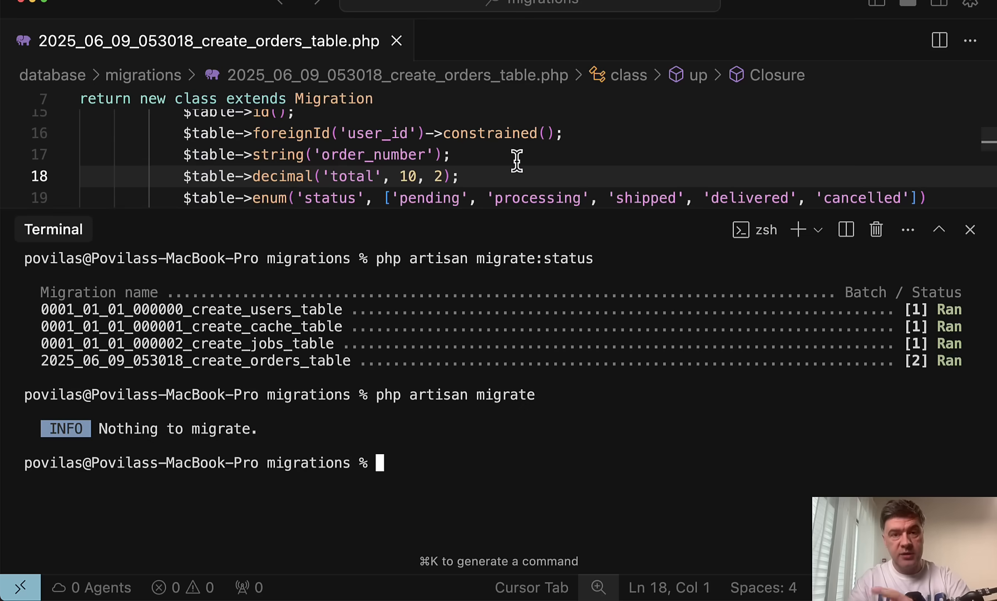
Generate the add_order_number_to_orders_table migration with php artisan make:migration
text(php artisan make:migration add_order_number_to_orders_table)
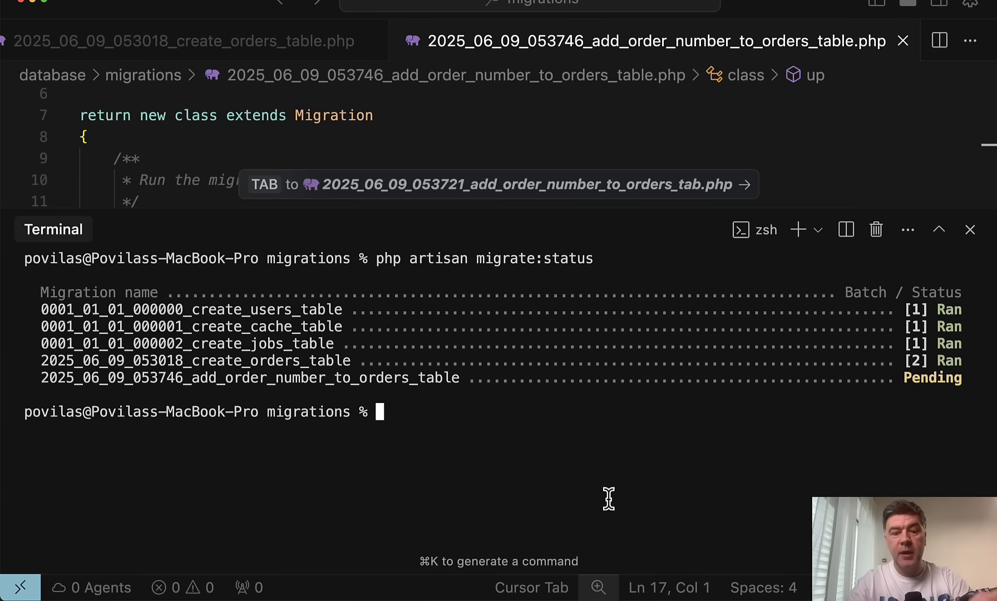
Apply the pending add_order_number migration with php artisan migrate
text(php artisan migrate)
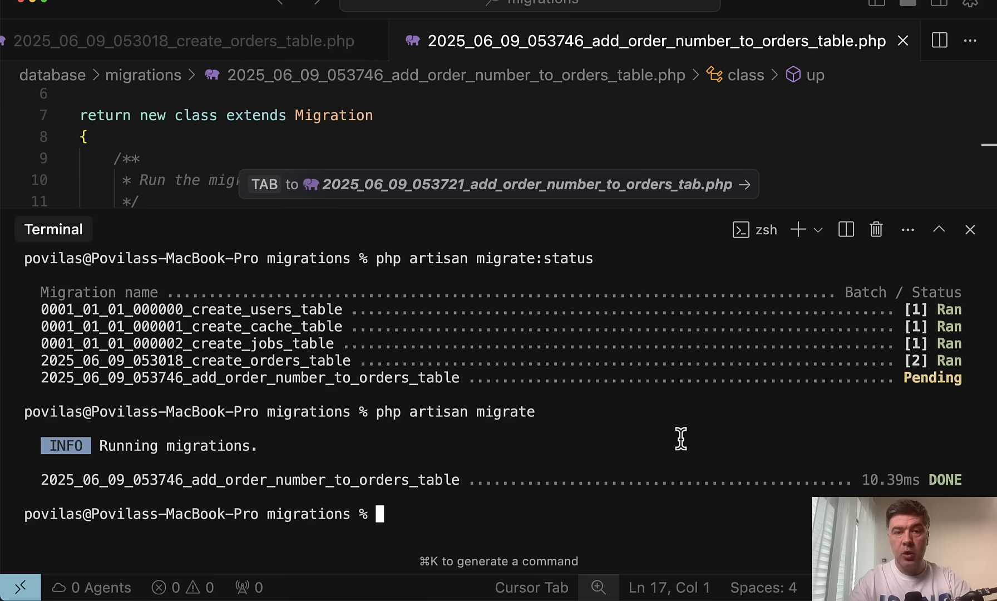
click(185, 40)
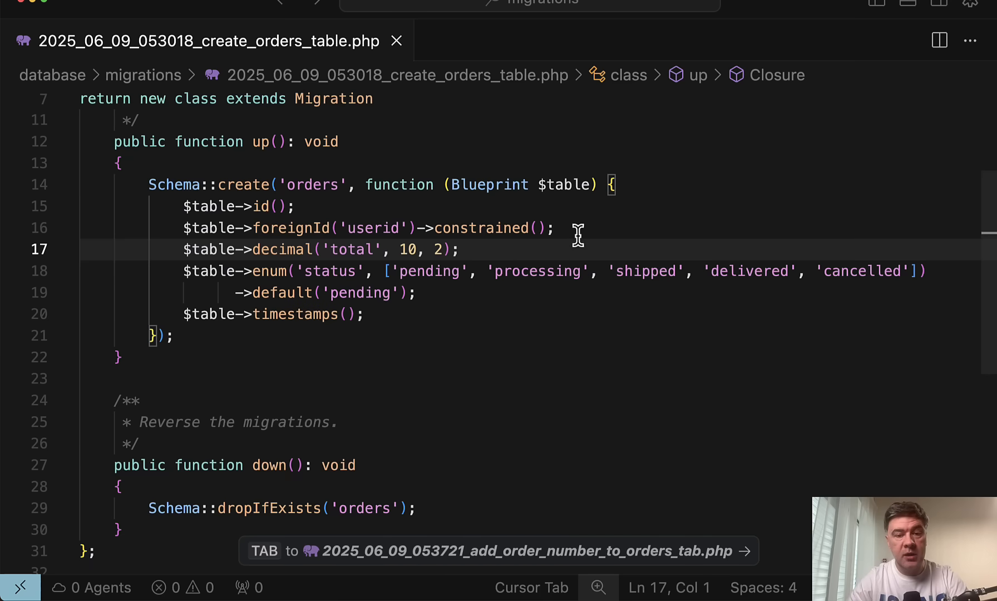
Run php artisan migrate and get the missing userids table QueryException
click(558, 228)
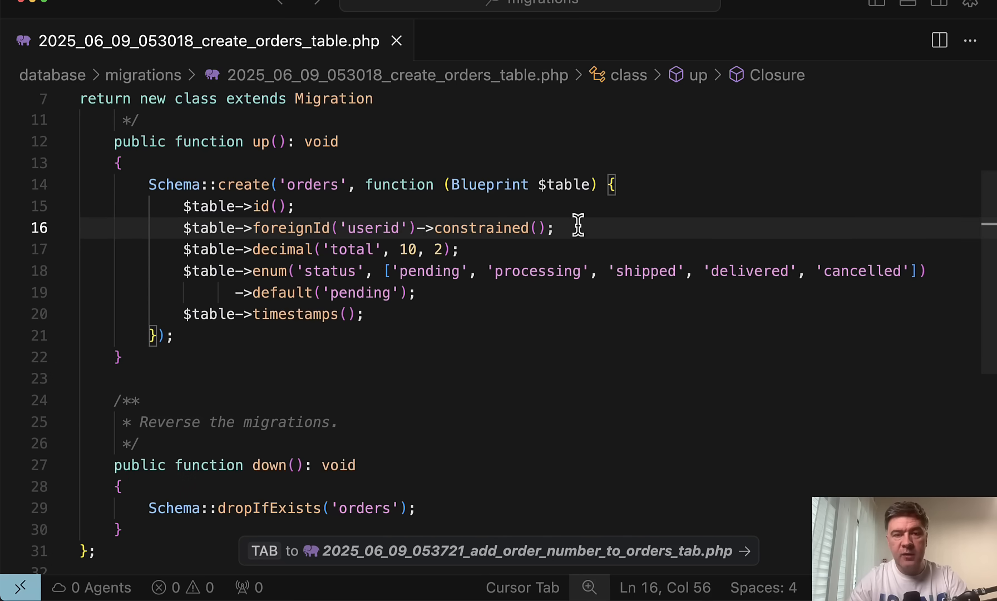
mouse_move(491, 312)
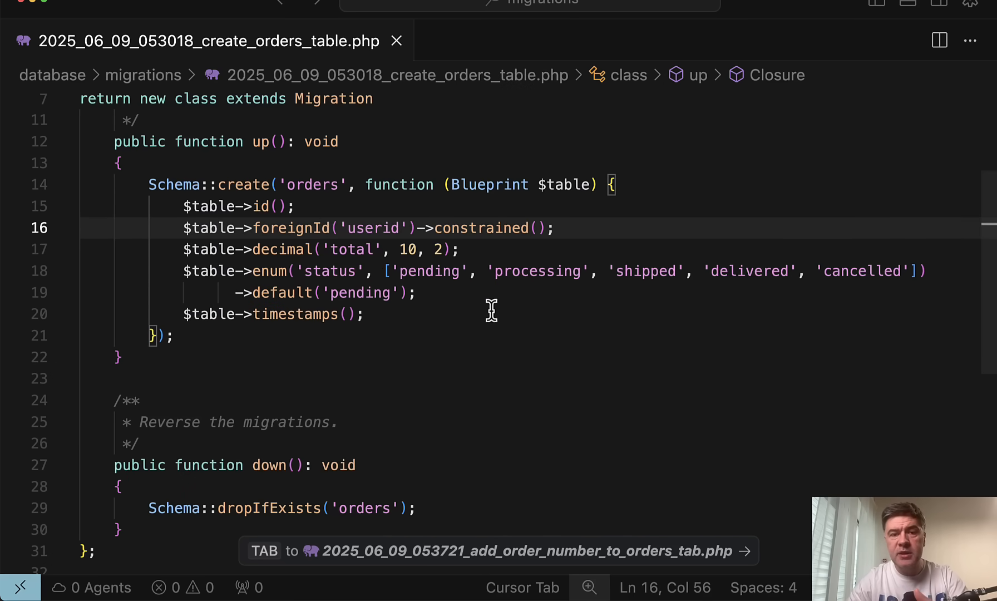
mouse_move(507, 358)
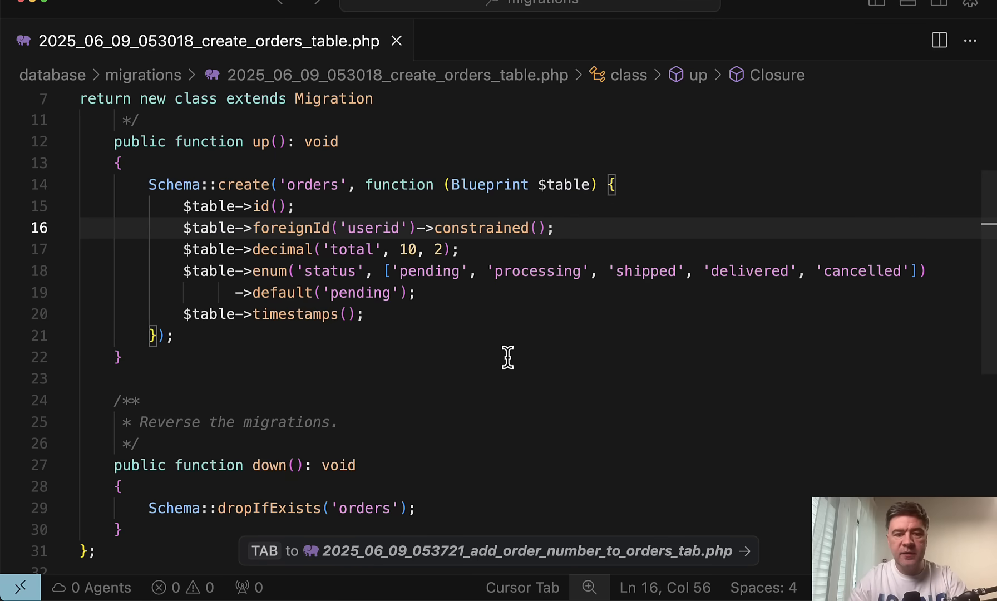
text(php artisan migrate)
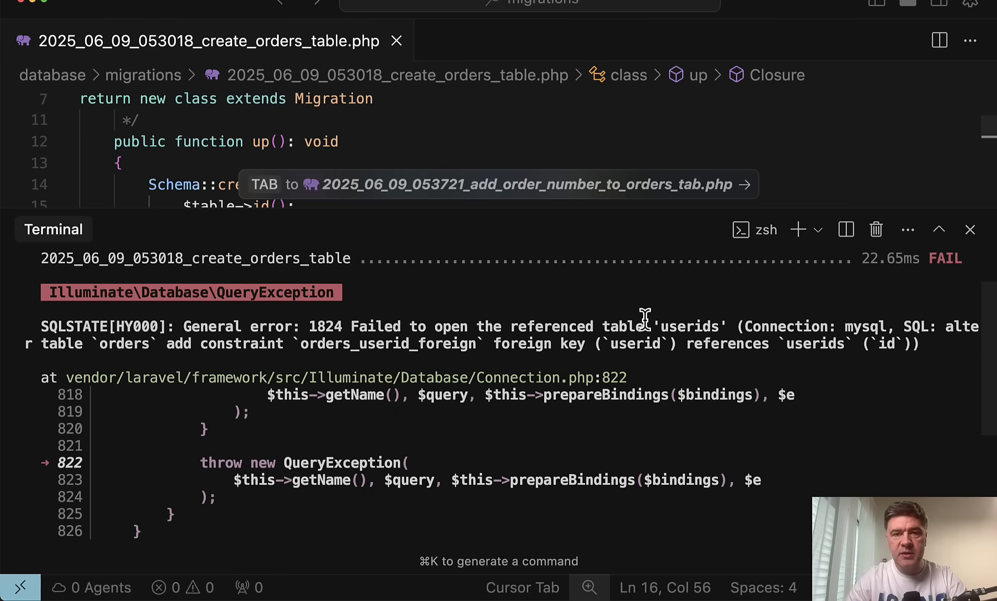
Change userid to user_id on line 16, rerun migrations, and check tables in TablePlus
click(971, 229)
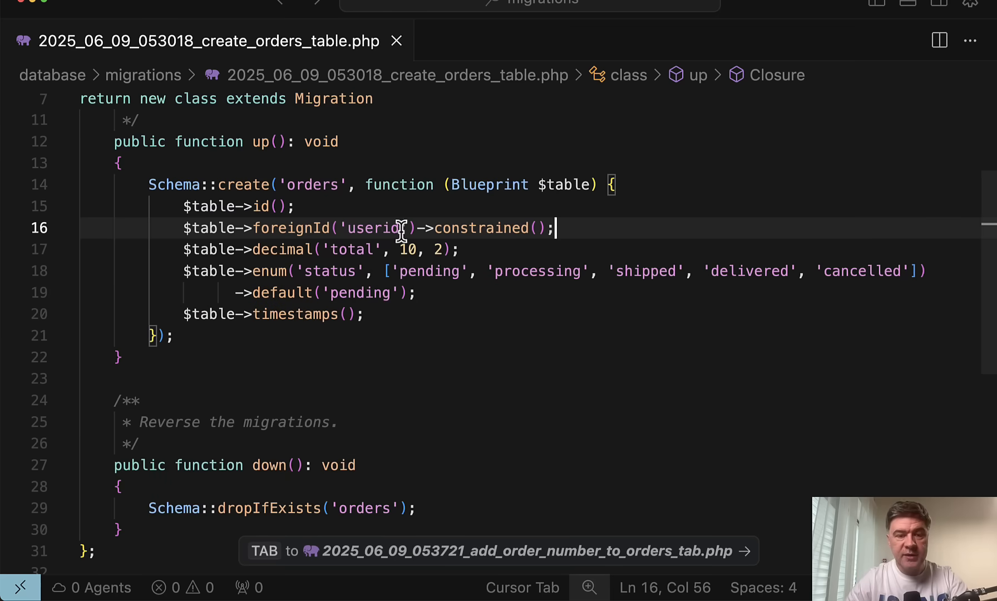
text(_)
text(php artisan migrate)
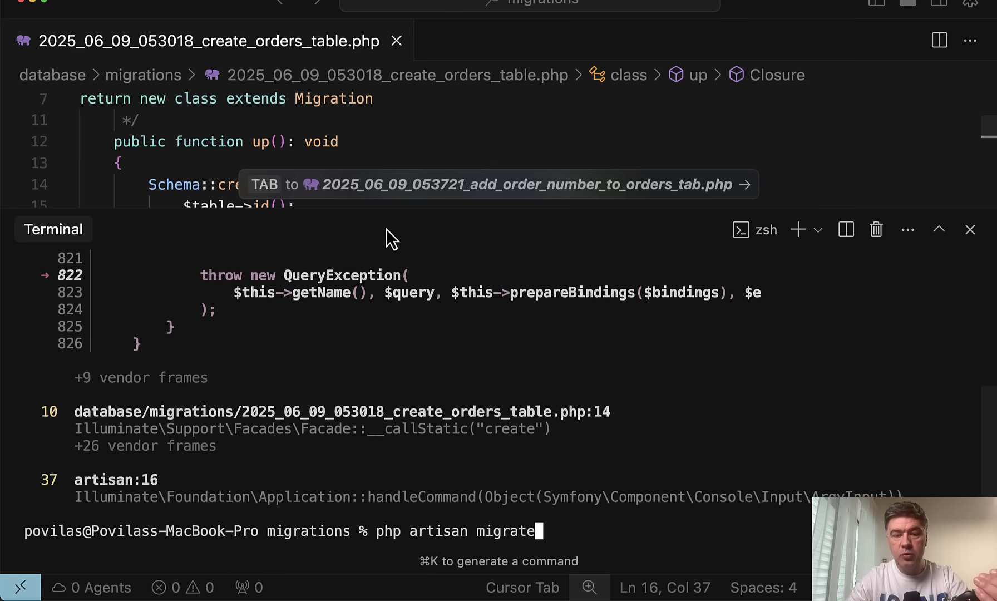
key(ctrl+u)
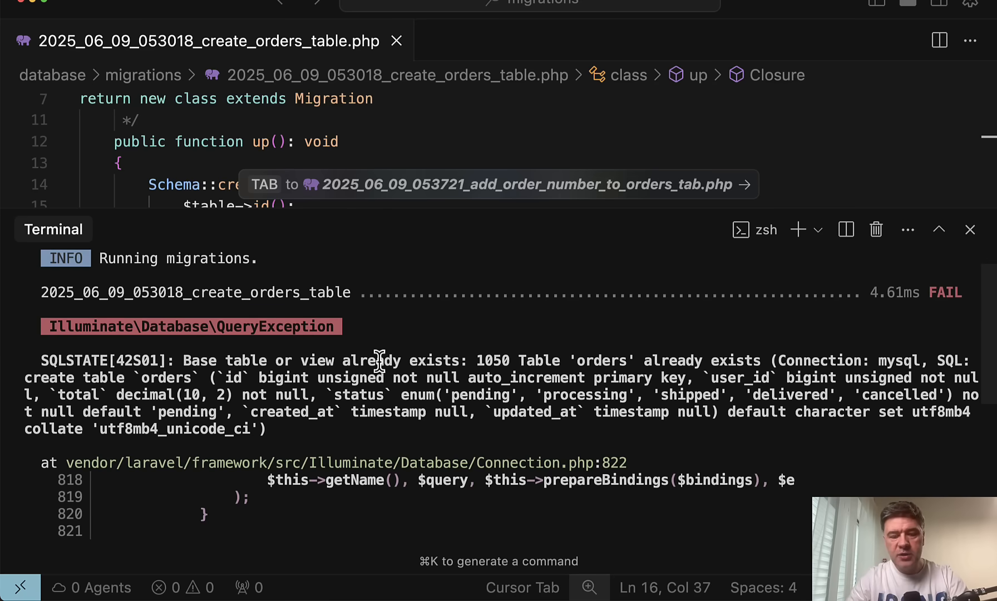
click(972, 229)
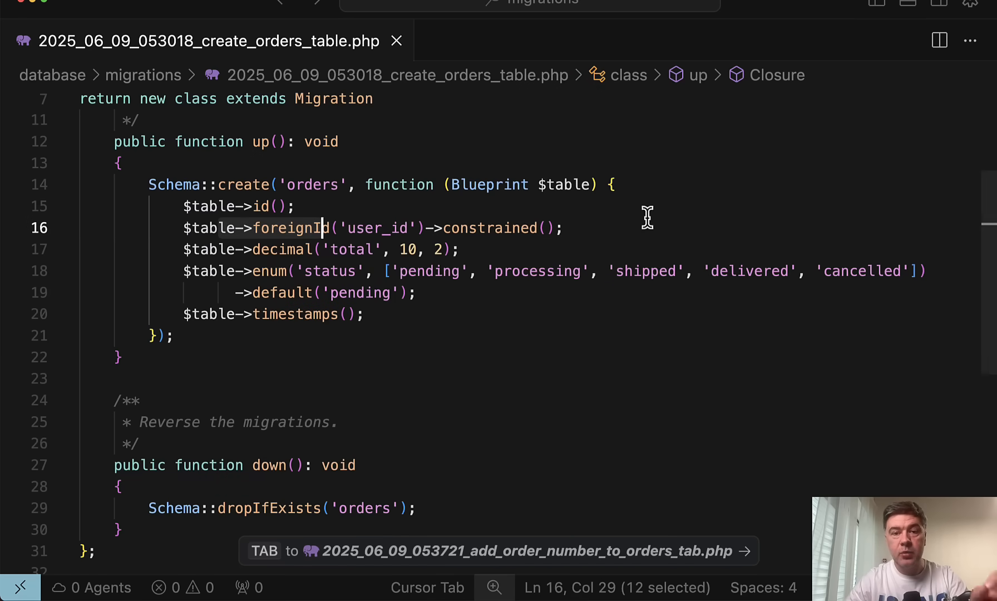
mouse_move(184, 194)
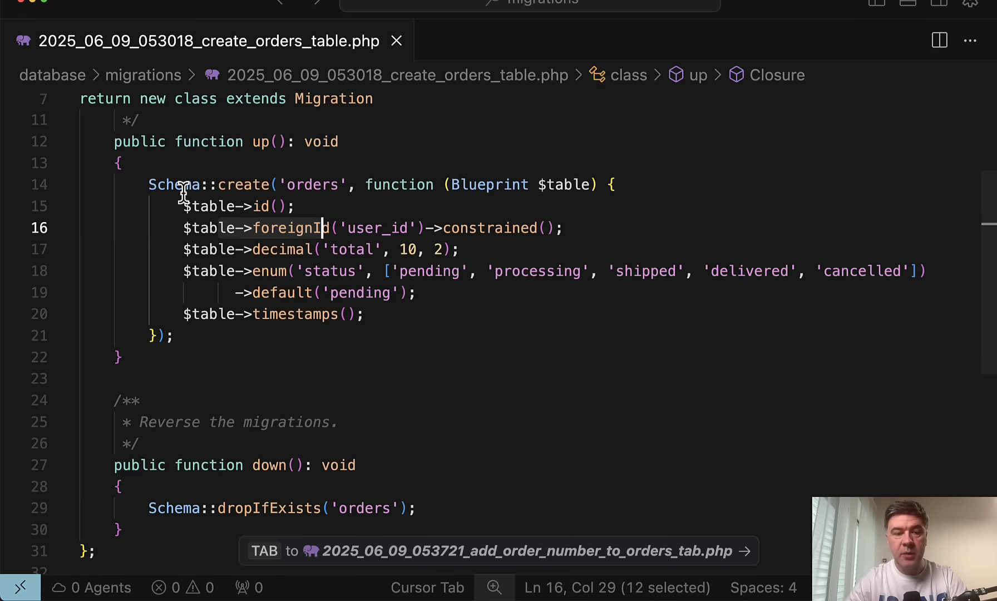
mouse_move(318, 166)
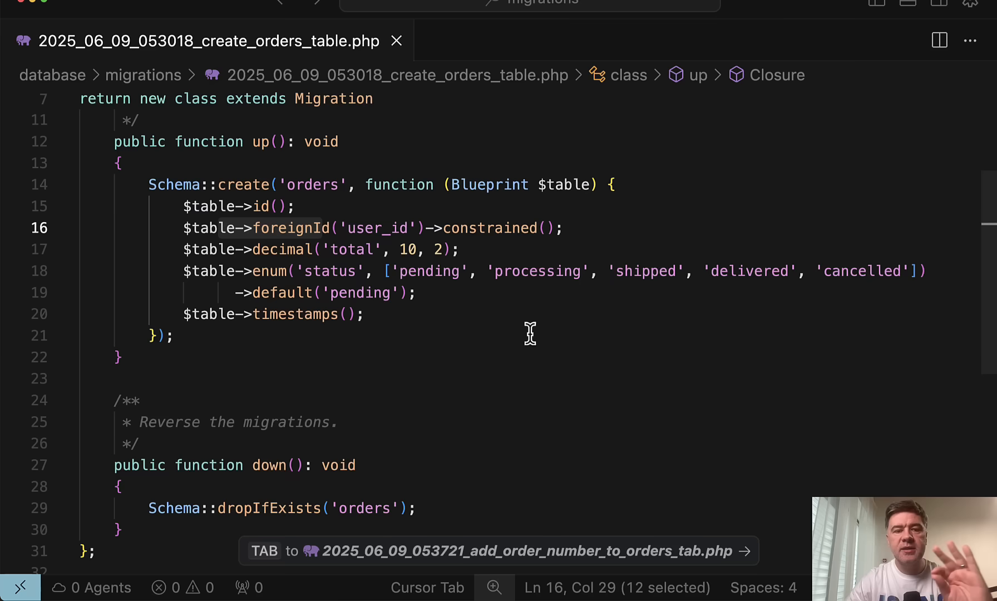
mouse_move(580, 320)
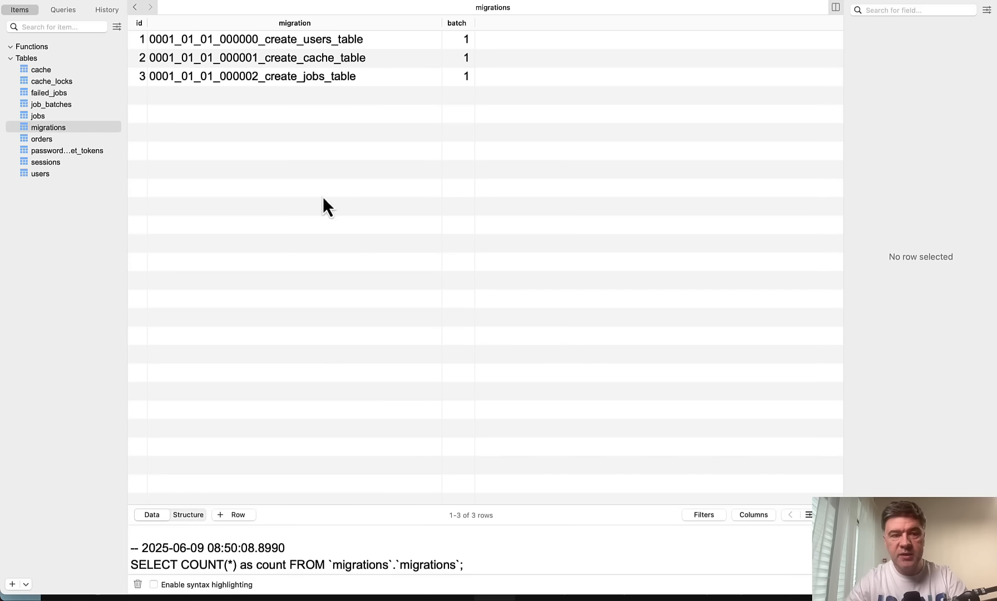
mouse_move(514, 179)
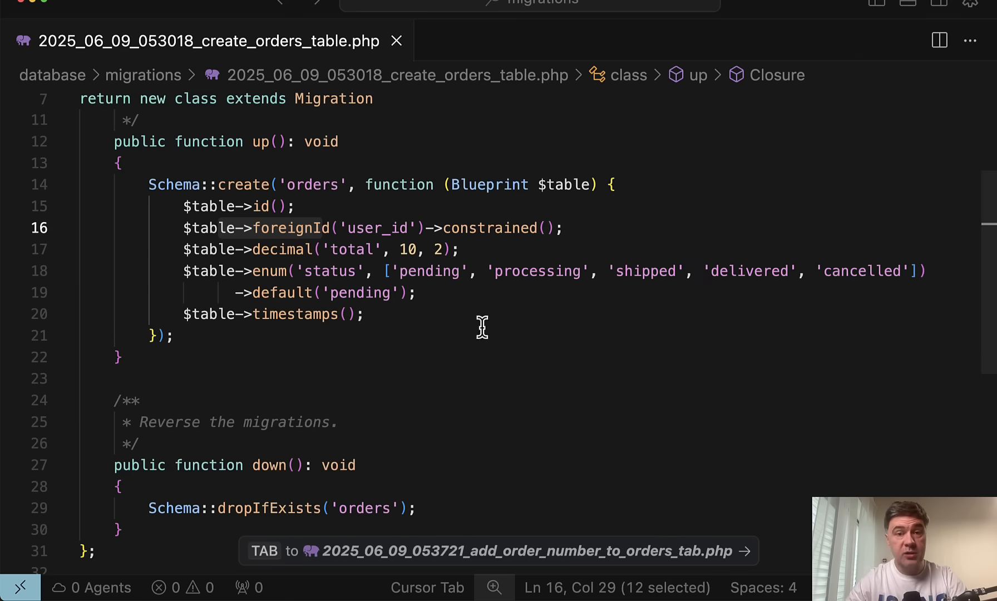
mouse_move(536, 357)
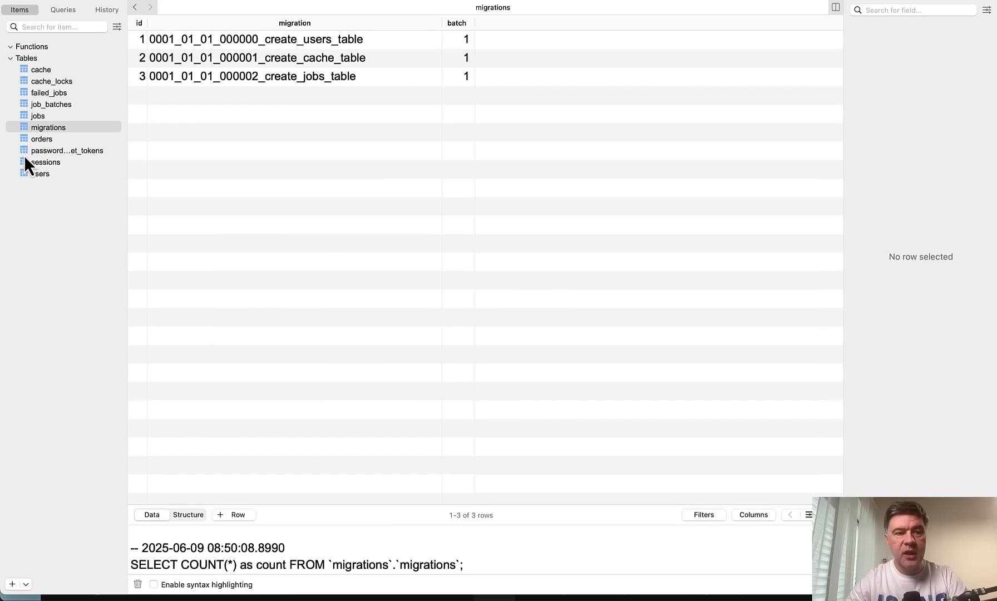
click(40, 138)
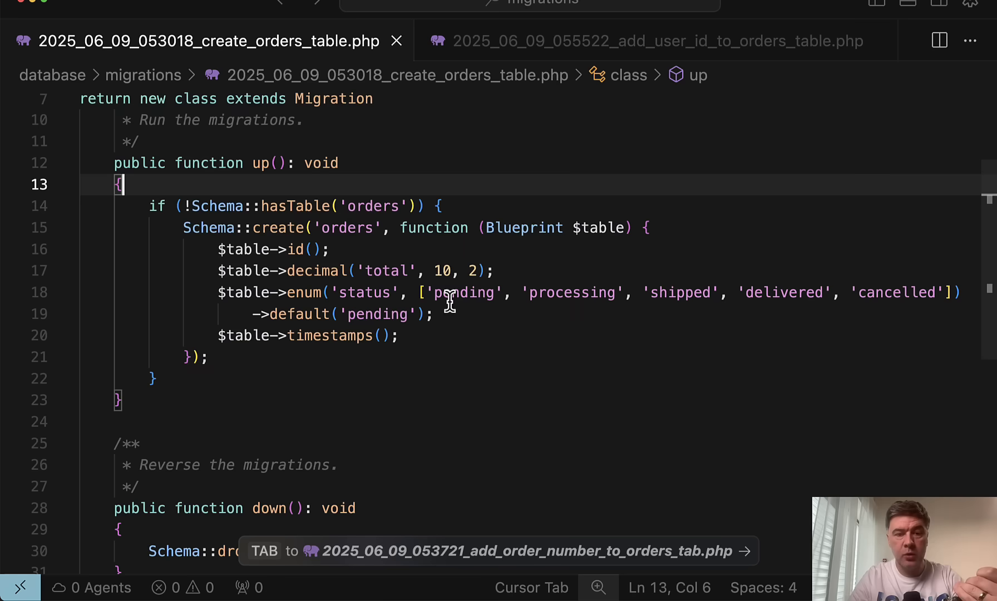
mouse_move(680, 270)
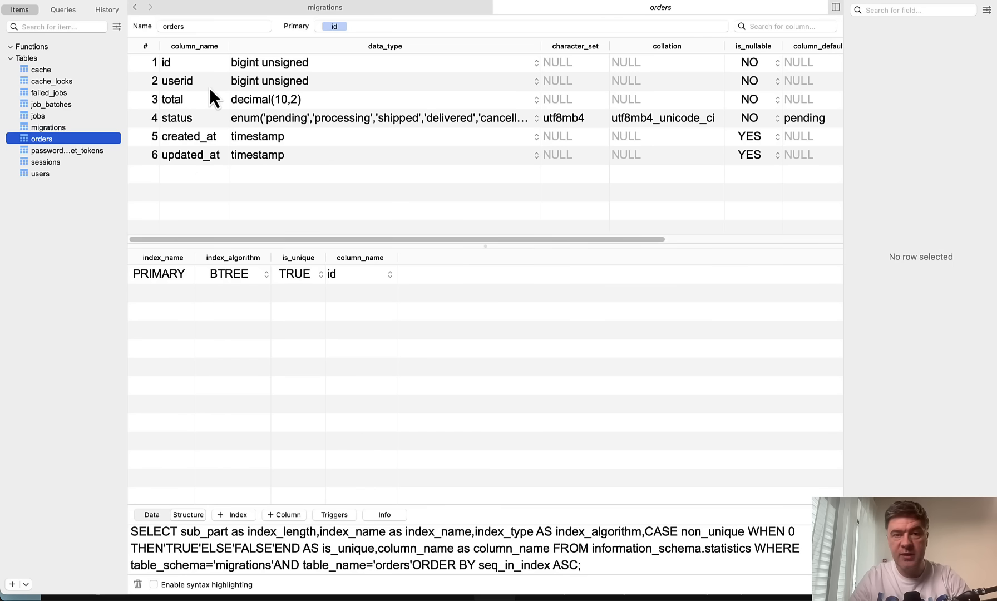
mouse_move(202, 89)
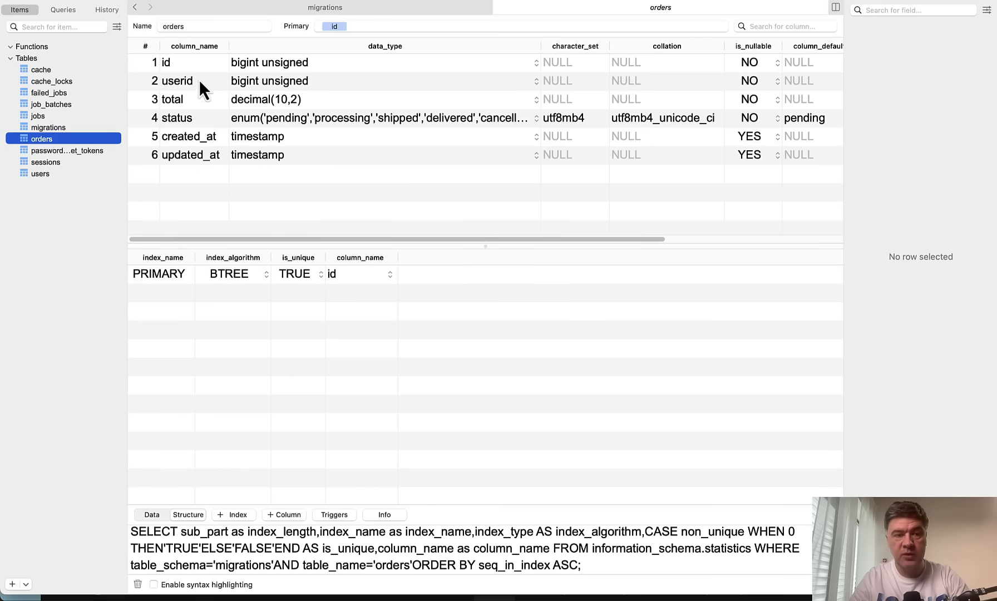
Edit the add_user_id_to_orders_table migration to drop userid and add constrained user_id
click(177, 80)
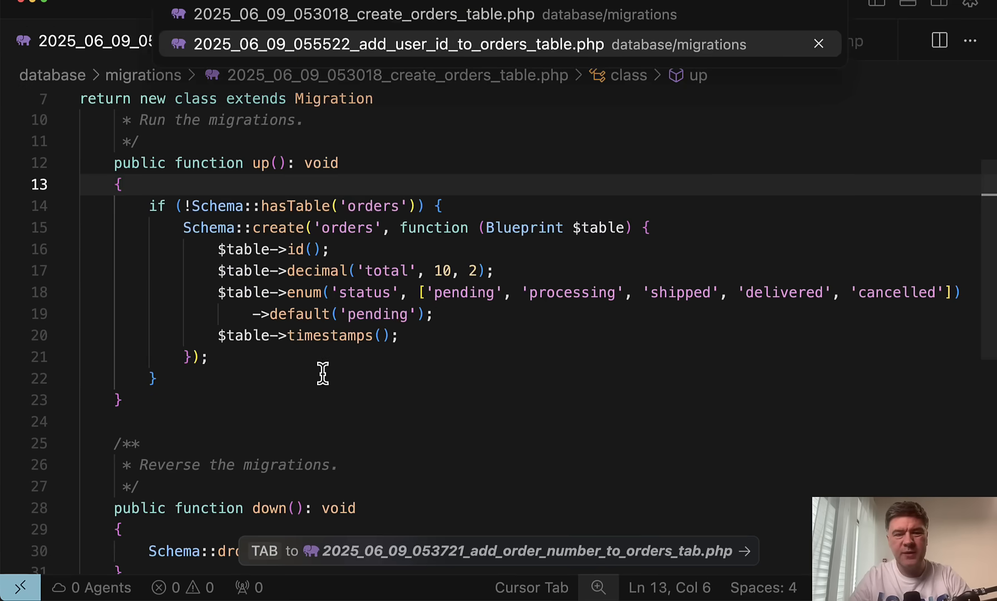
click(399, 44)
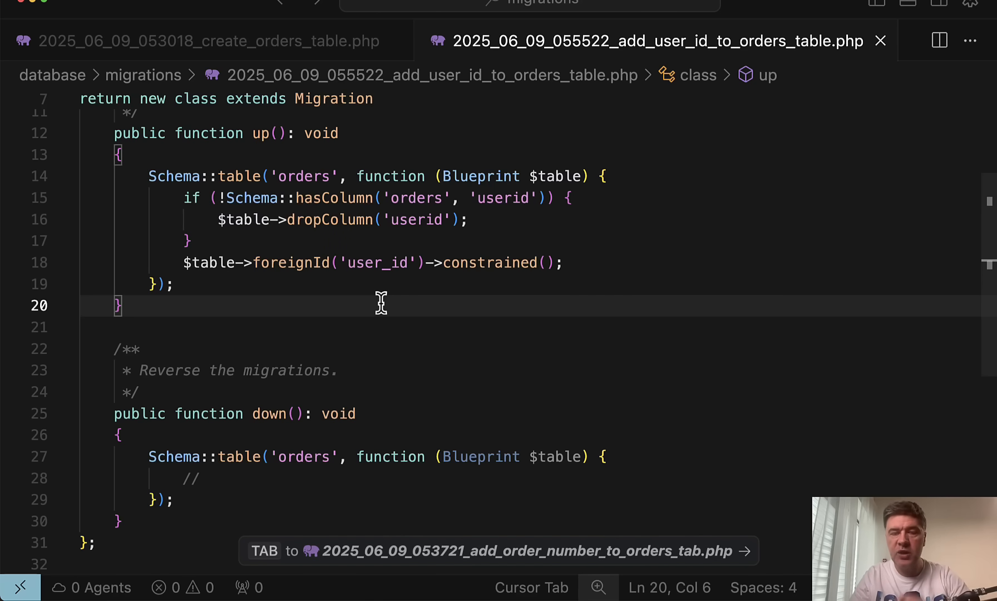
click(210, 41)
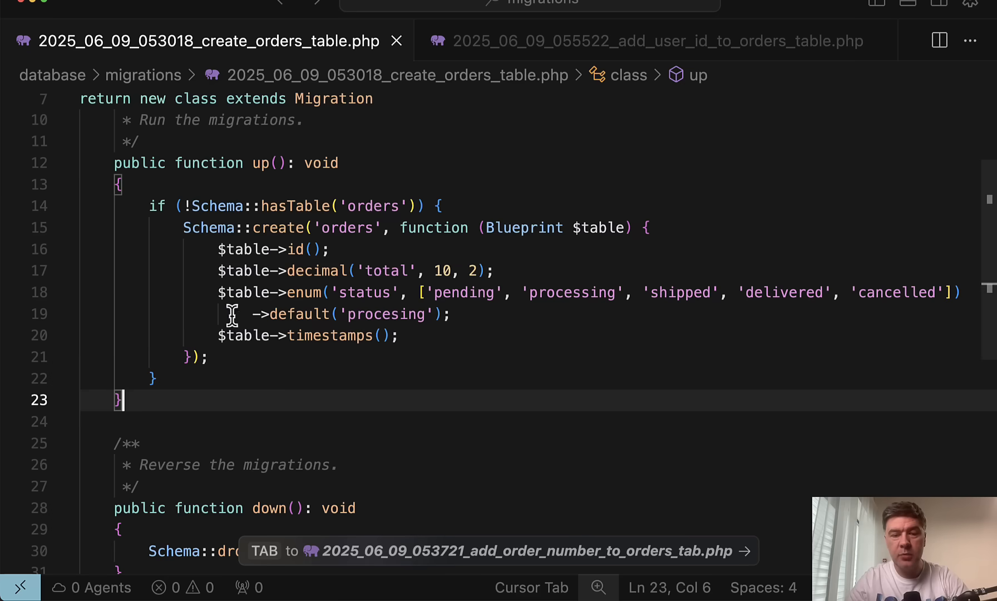
mouse_move(634, 302)
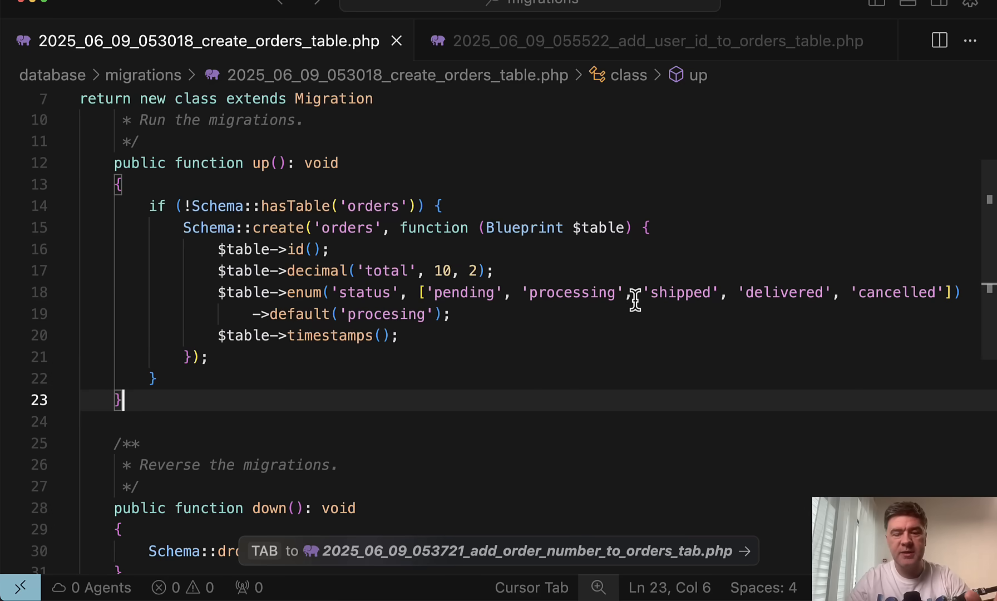
mouse_move(494, 348)
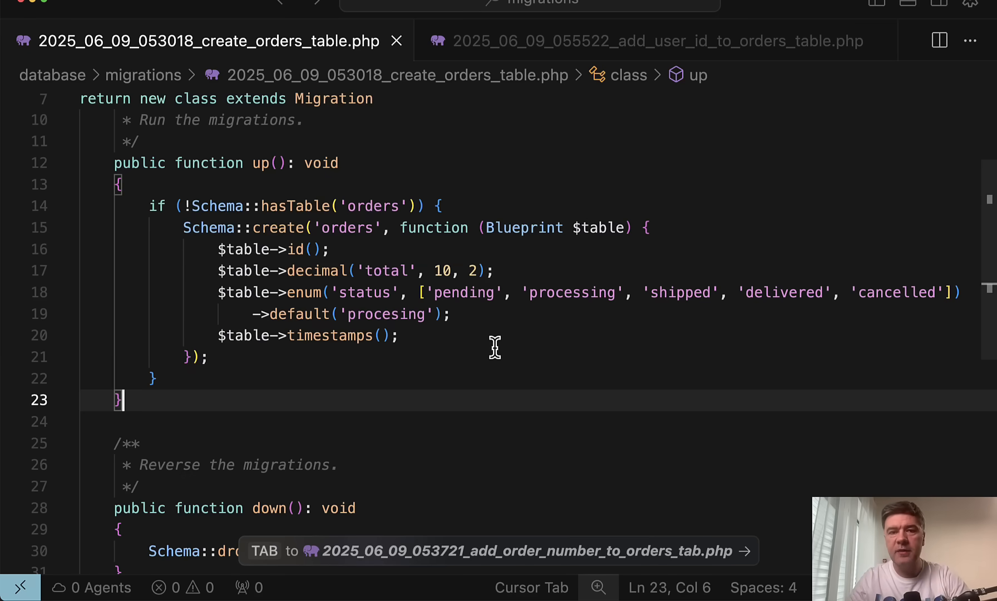
mouse_move(566, 298)
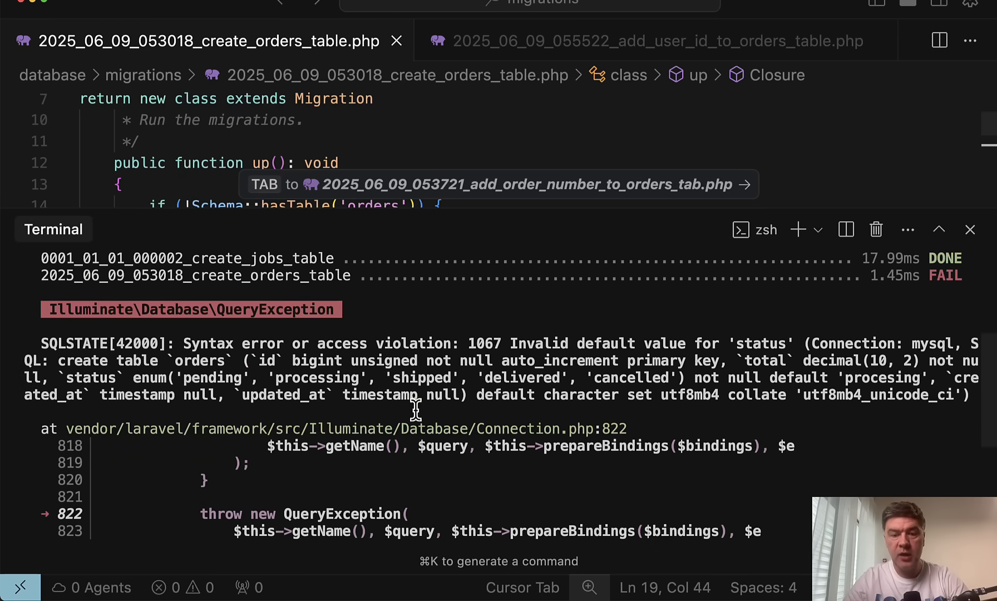
mouse_move(607, 410)
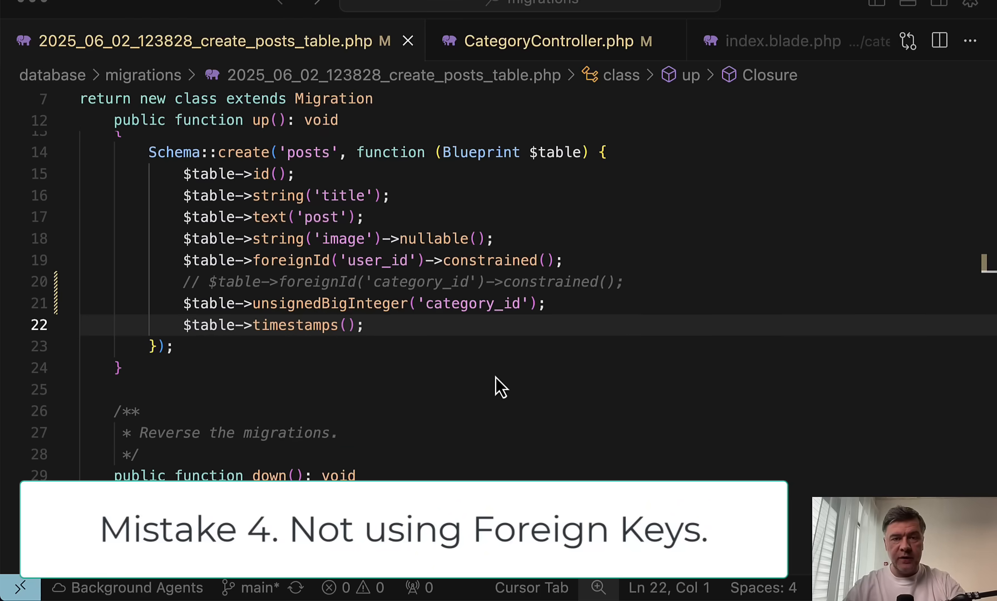
mouse_move(317, 285)
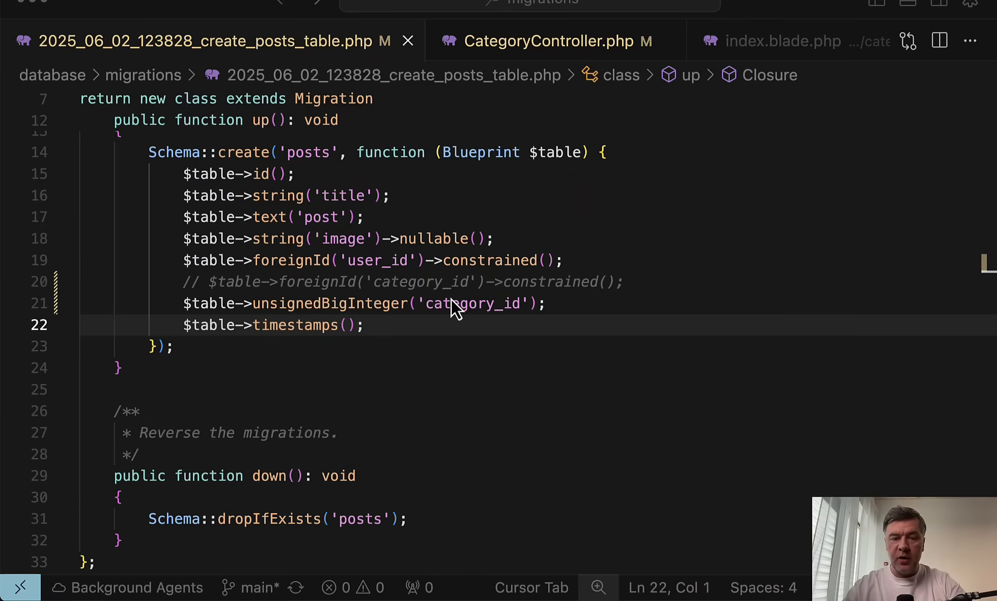
mouse_move(475, 318)
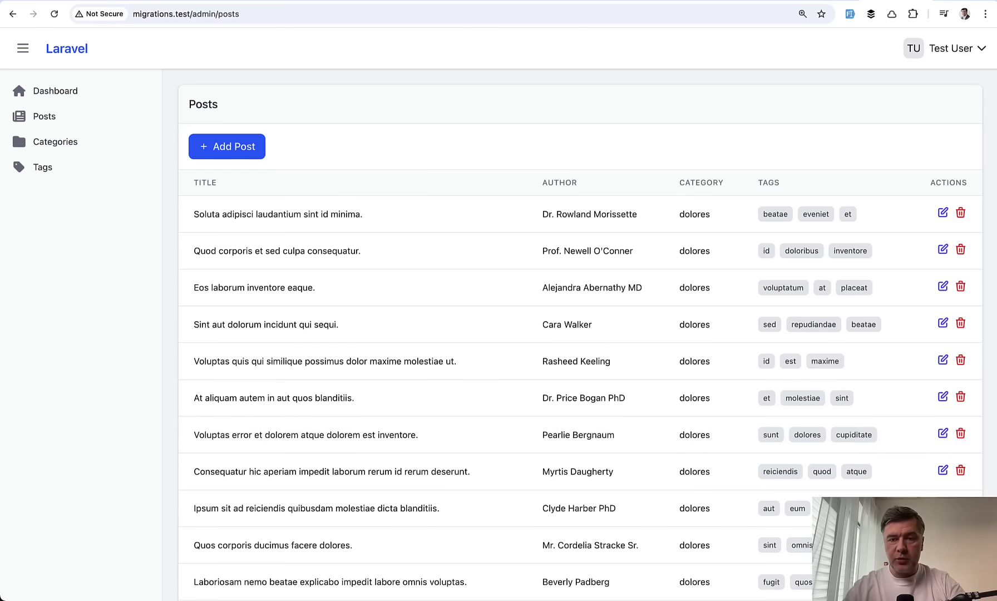
Browse the categories and posts tables in TablePlus
double_click(694, 215)
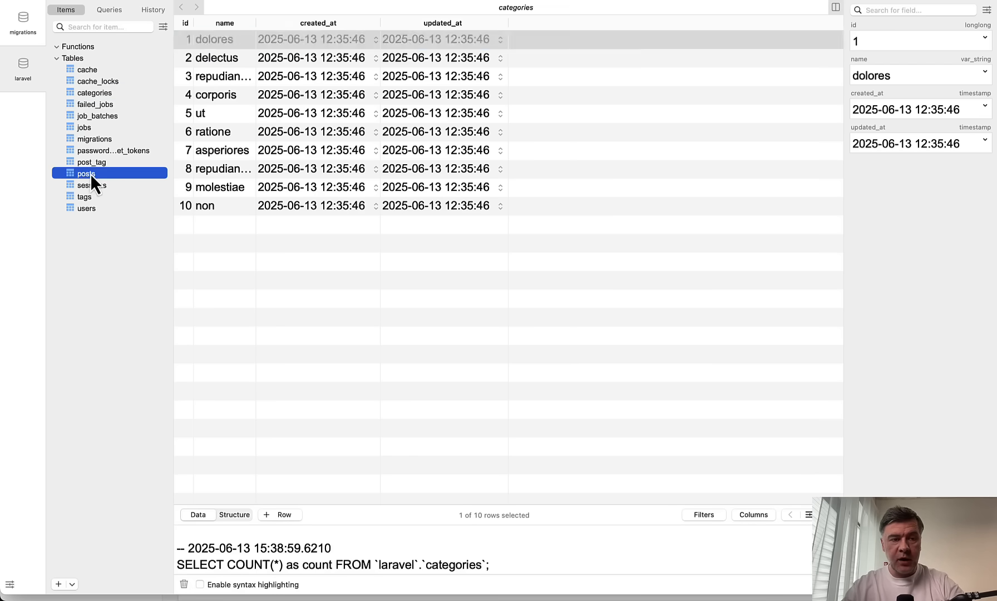
click(85, 173)
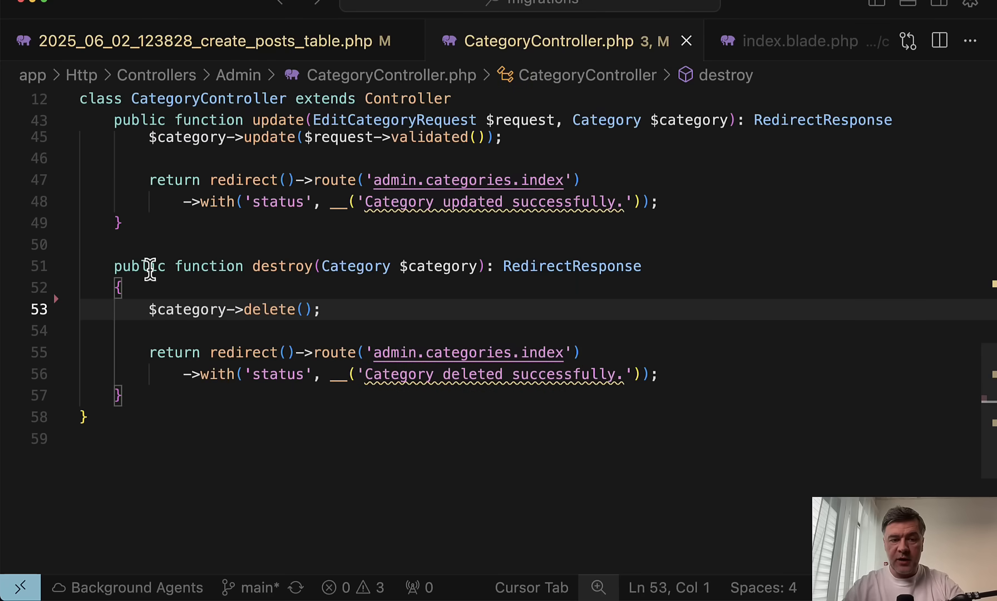
mouse_move(351, 481)
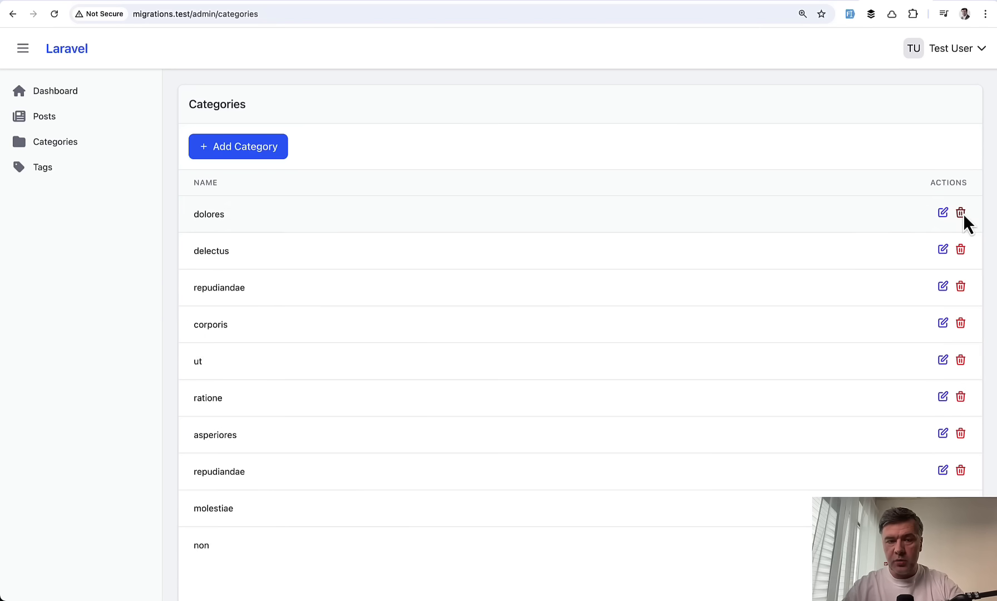
Delete and confirm the dolores category, then inspect posts table rows in TablePlus
click(961, 213)
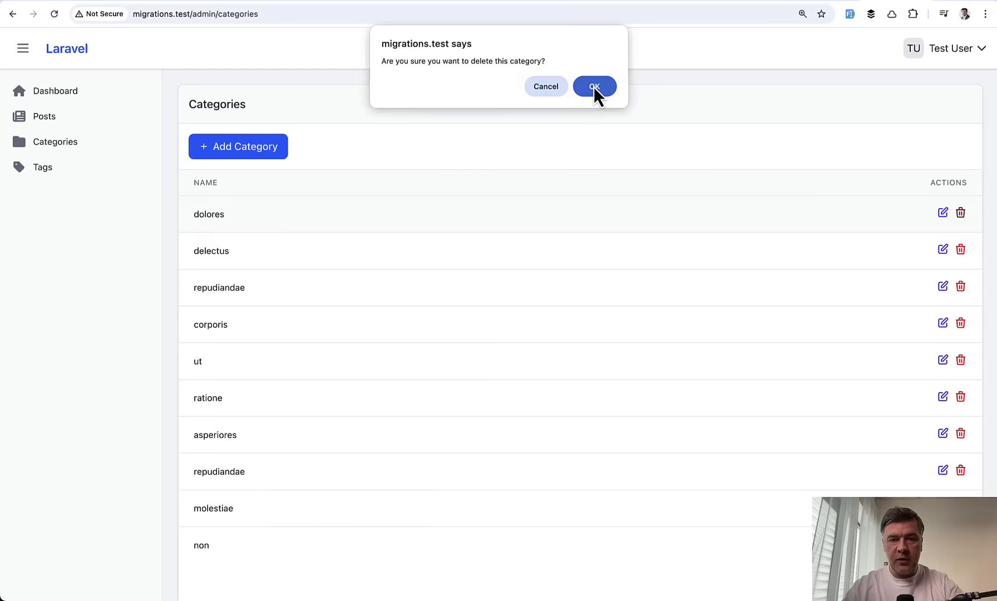
click(593, 85)
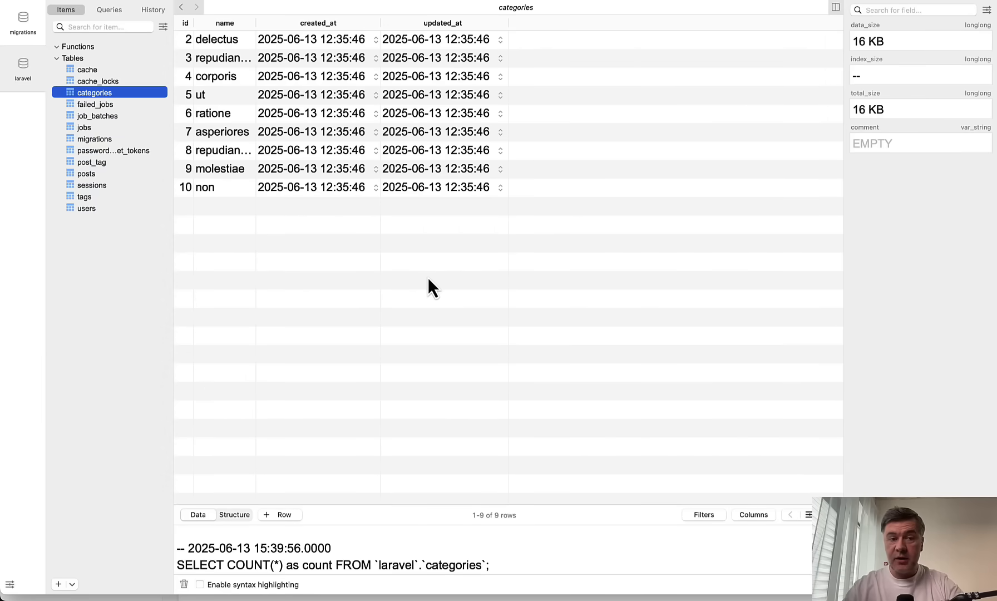
click(86, 173)
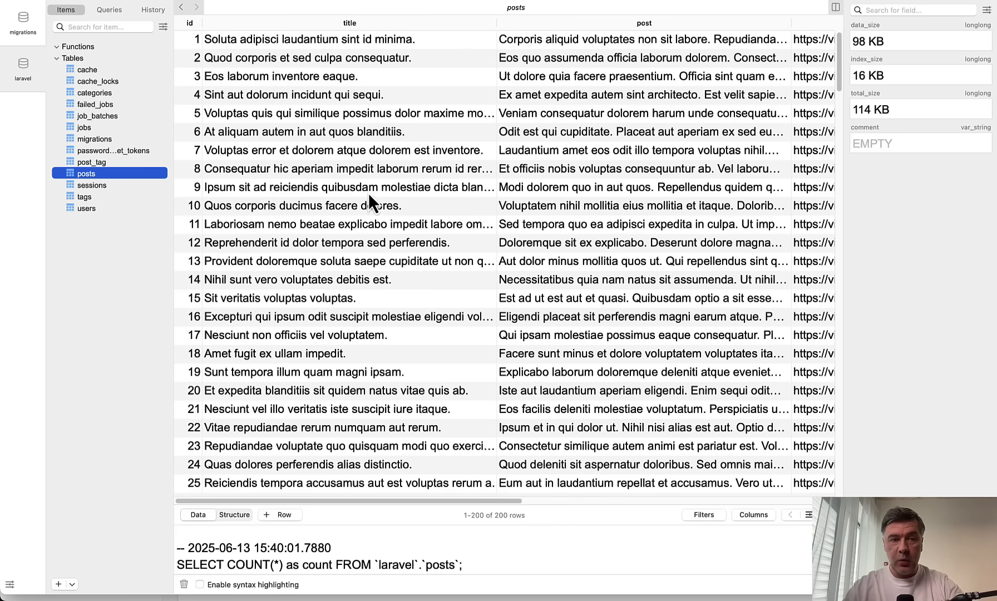
scroll(right, 3)
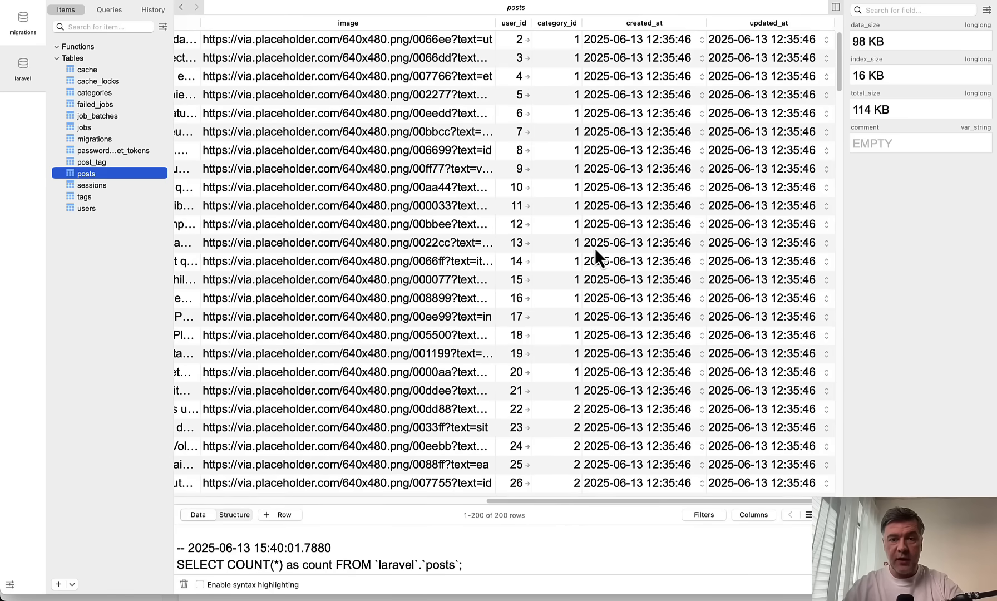
mouse_move(588, 324)
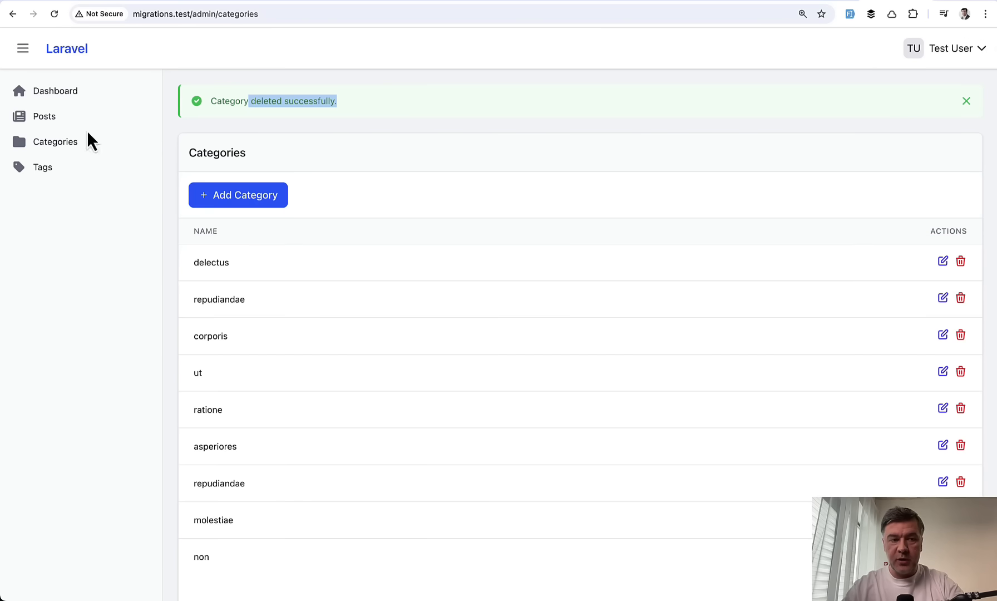
click(45, 115)
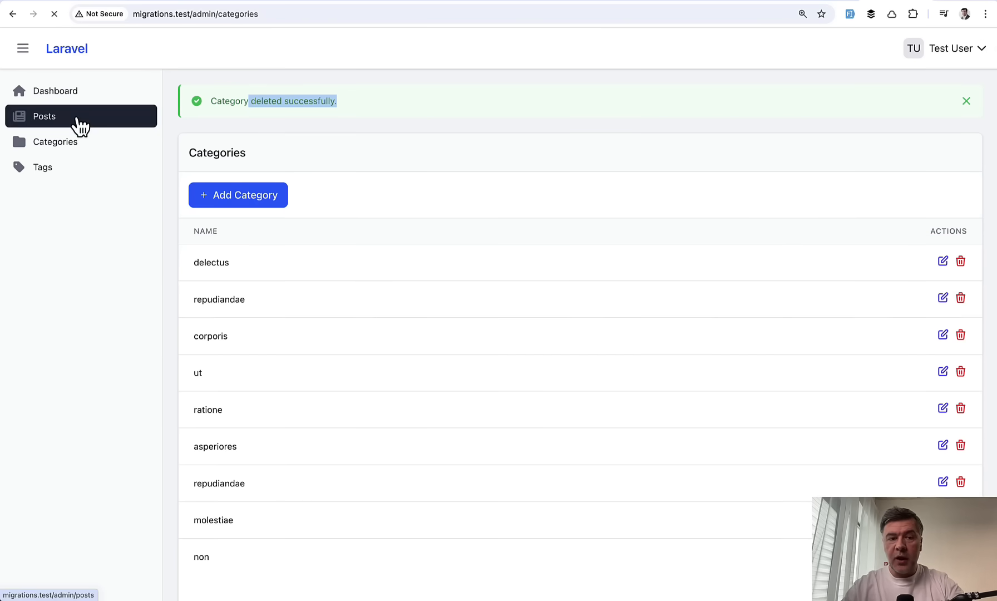
Open Posts and scroll the ErrorException about reading 'name' on a null category
click(44, 116)
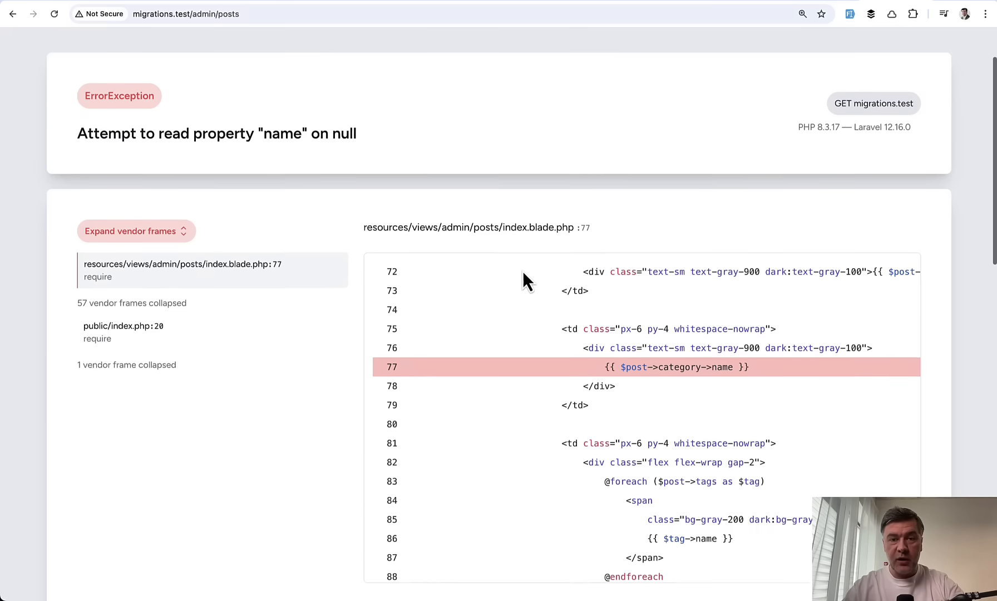
scroll(down, 3)
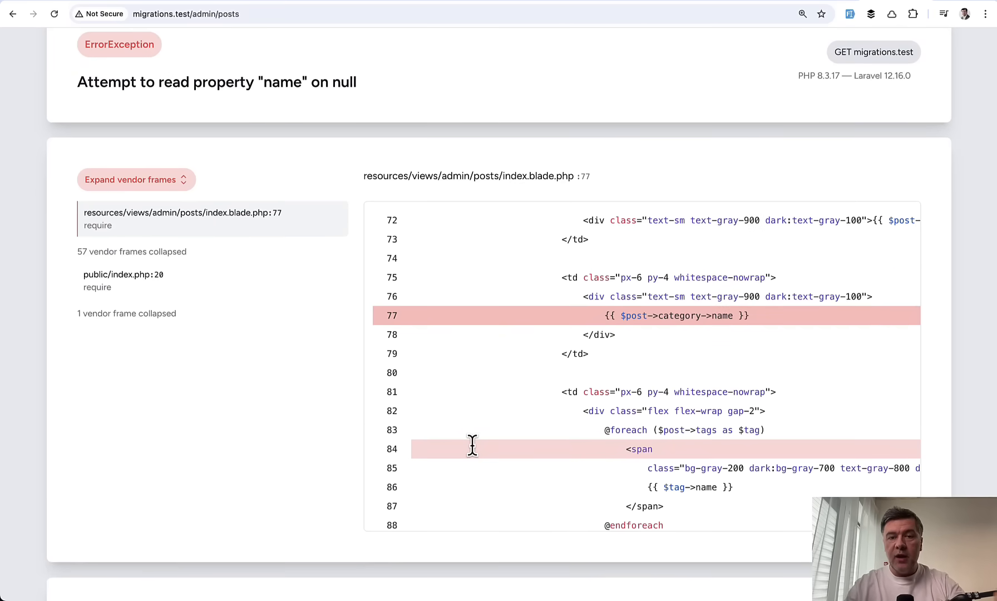
scroll(down, 3)
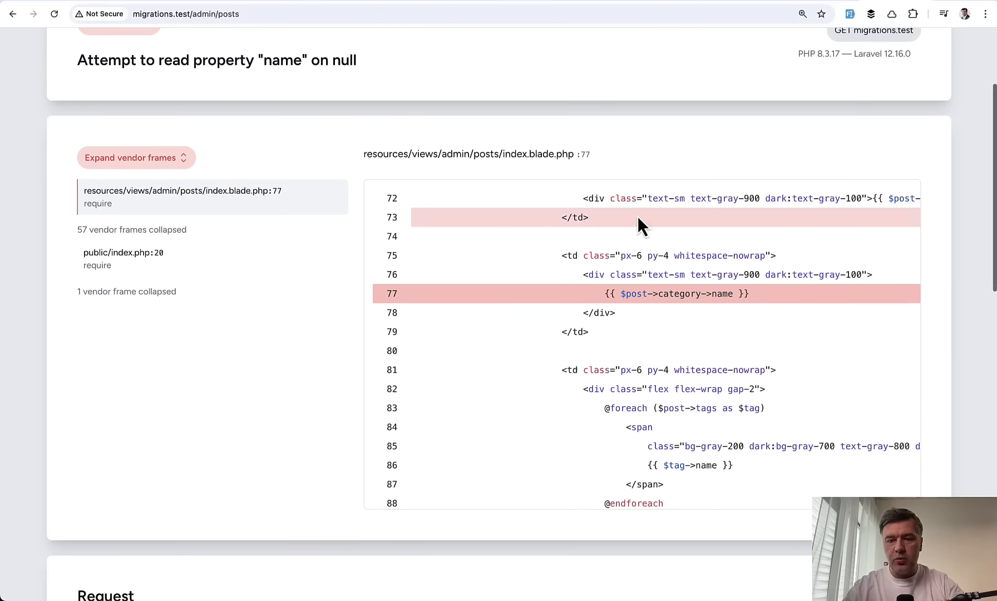
mouse_move(801, 250)
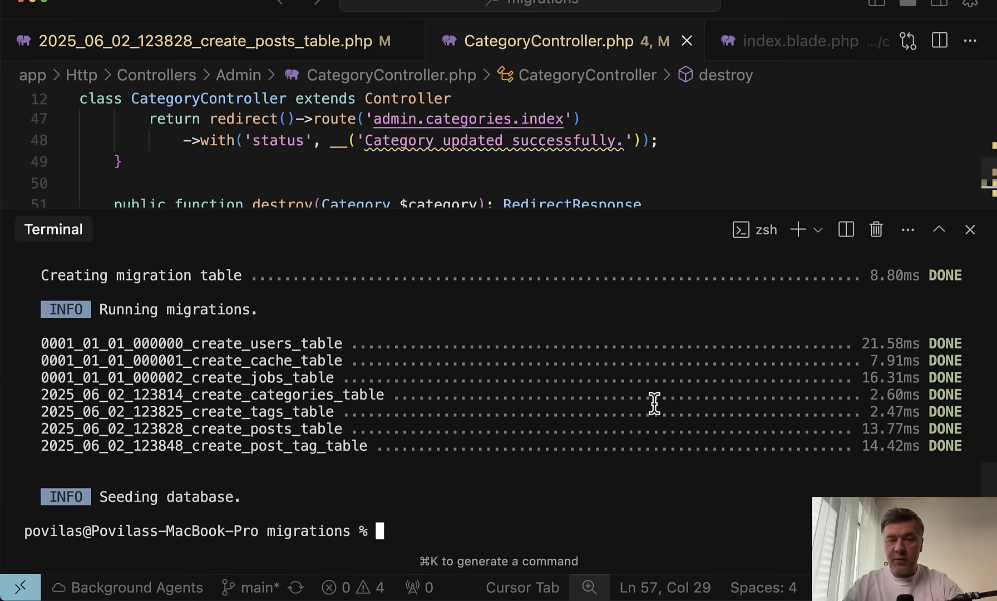
Hide the terminal, test deleting the doloribus category in Chrome, and reopen the categories list
click(970, 229)
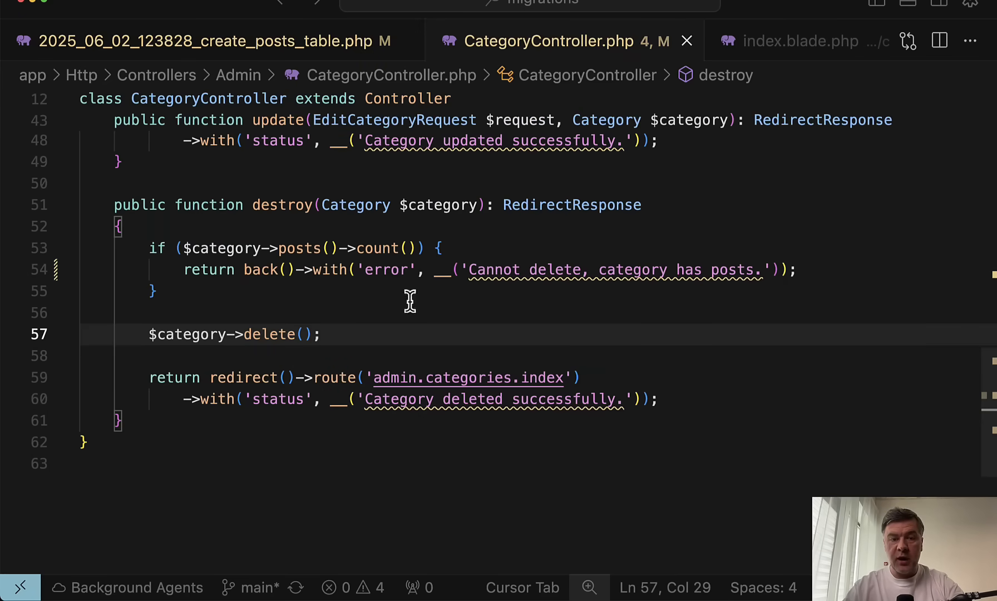
mouse_move(261, 312)
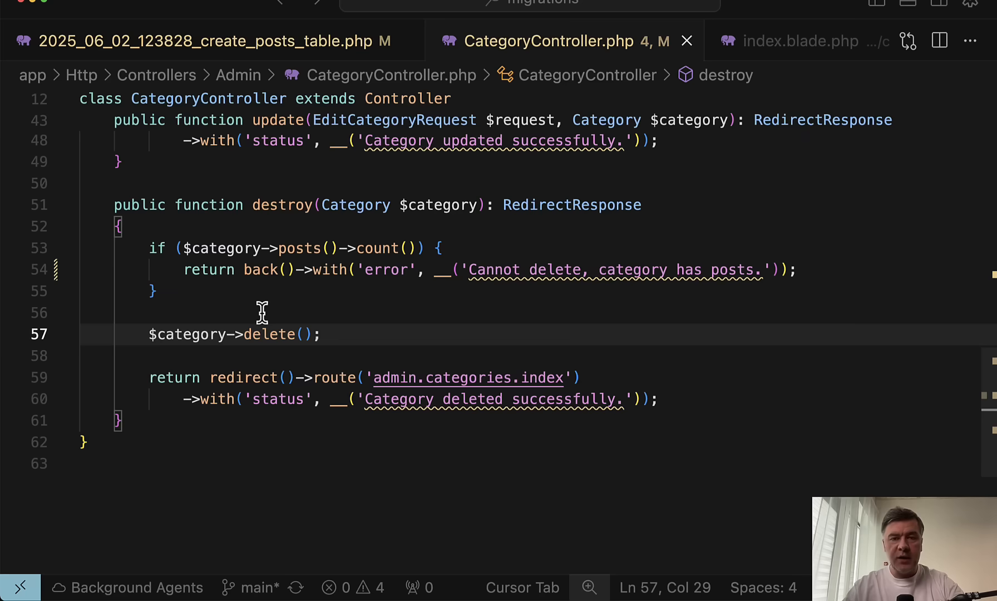
mouse_move(266, 322)
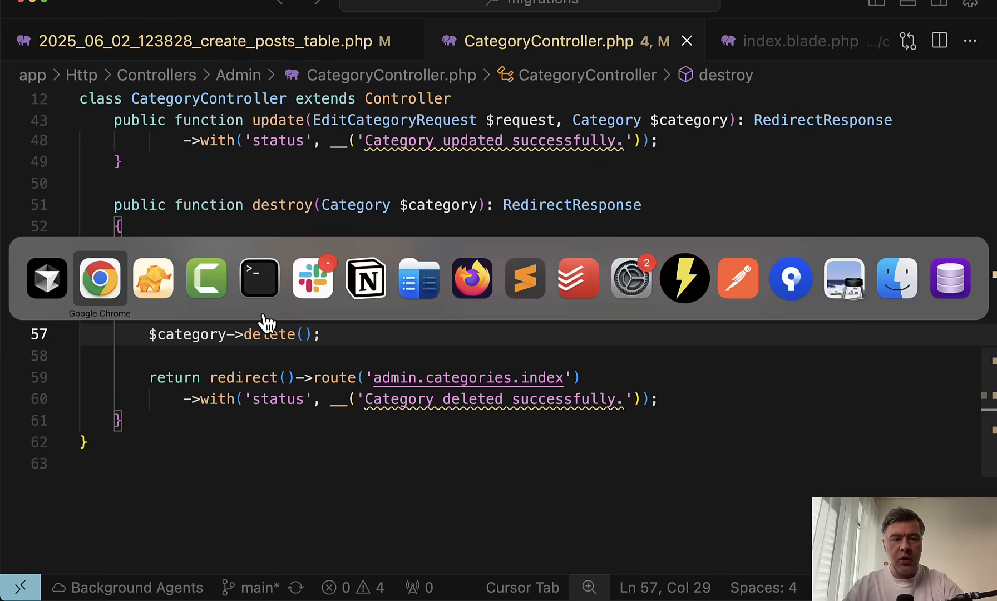
click(99, 278)
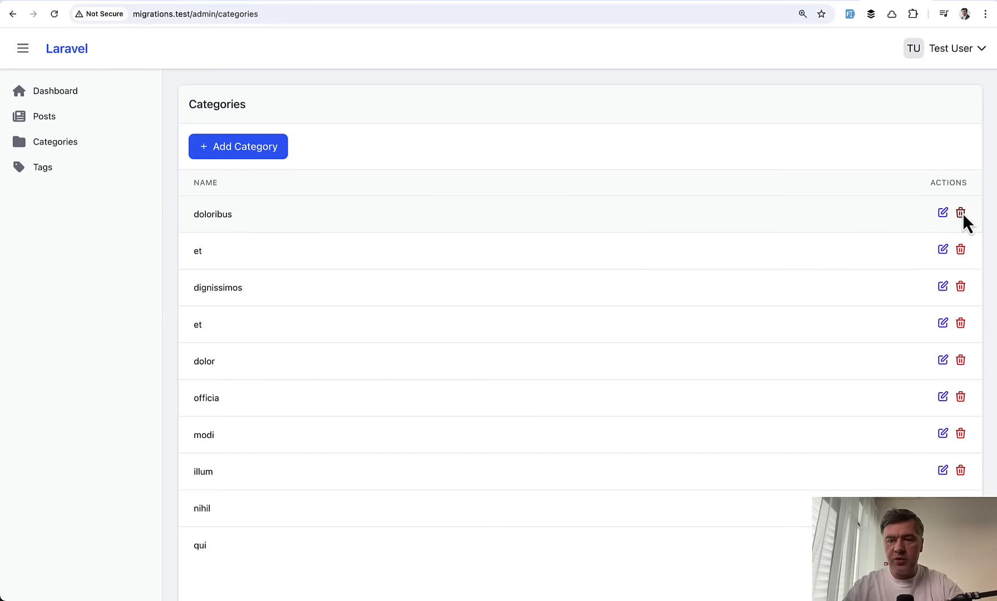
click(961, 214)
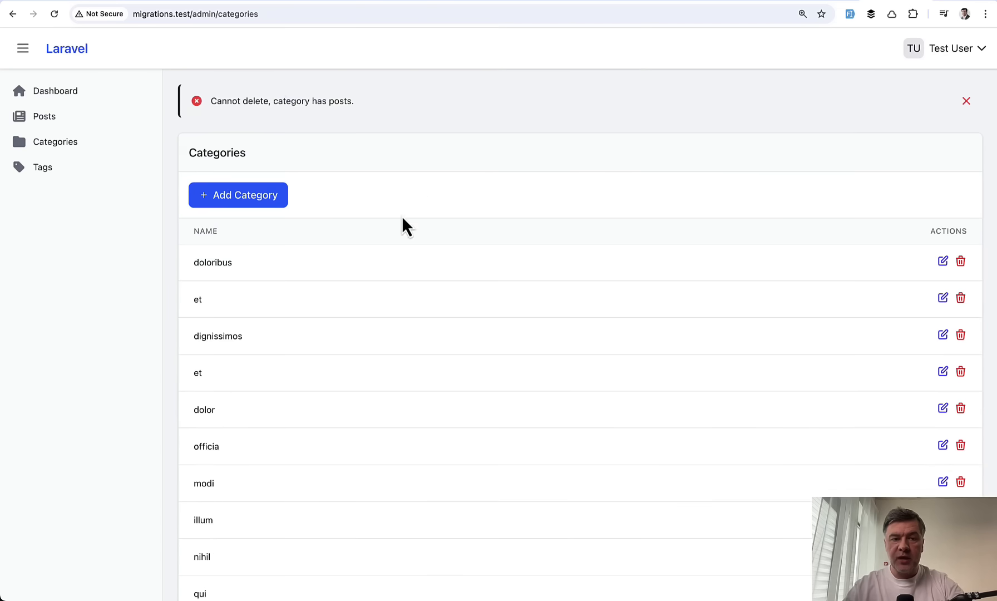
drag(228, 101, 354, 102)
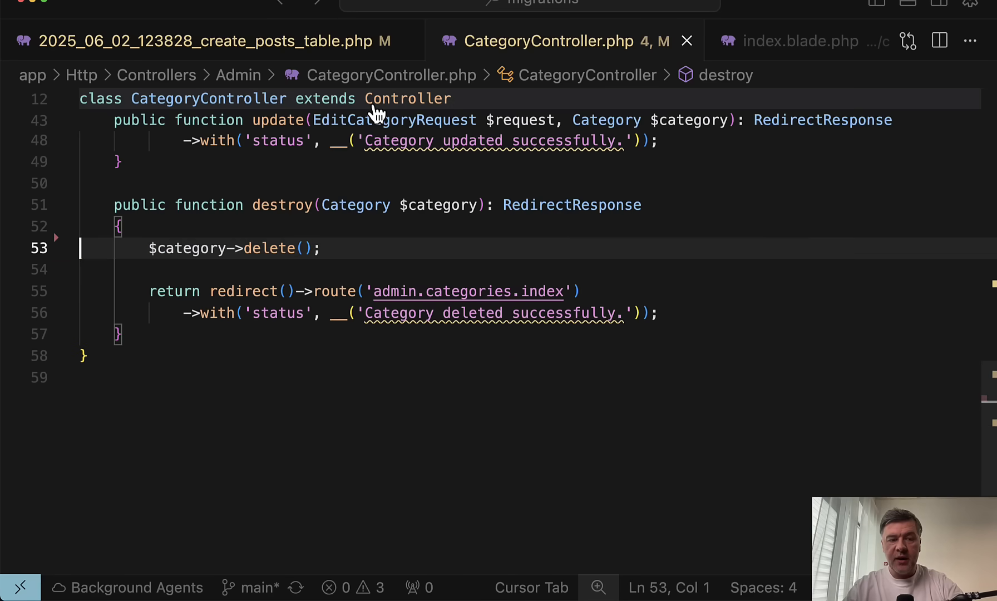
click(215, 41)
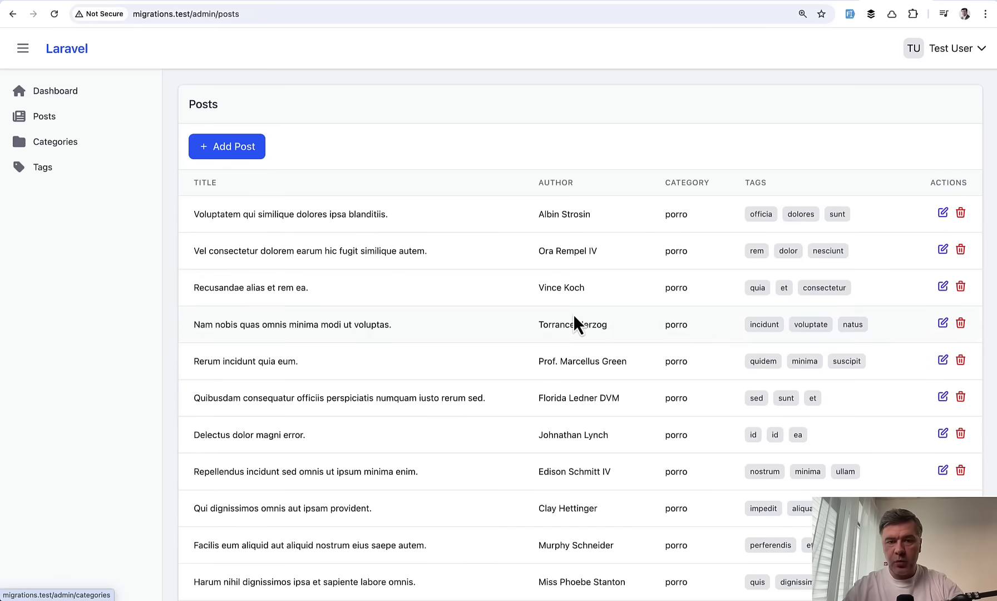
click(54, 142)
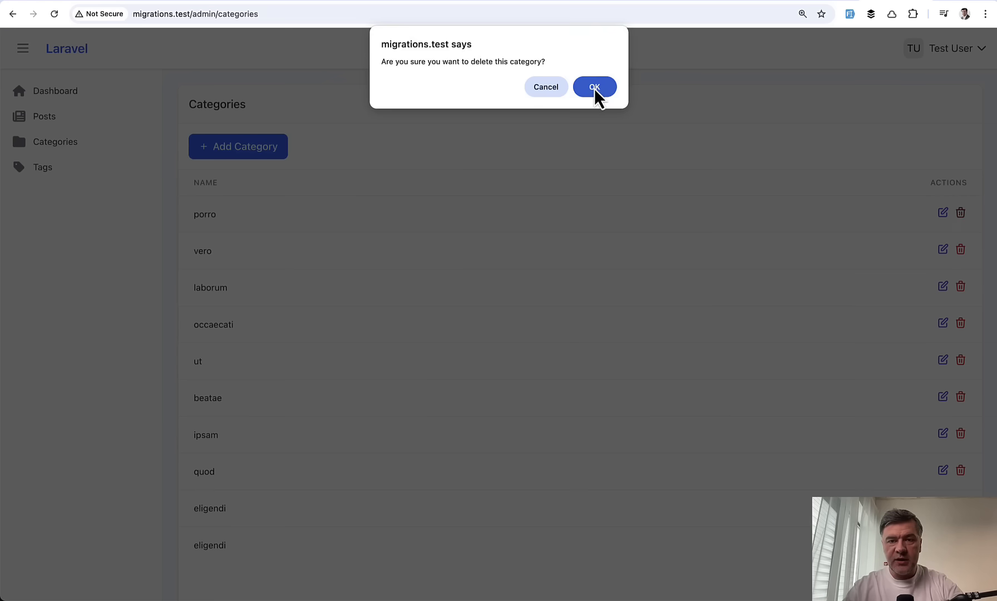
Confirm deleting the porro category, producing the foreign key integrity violation
click(594, 87)
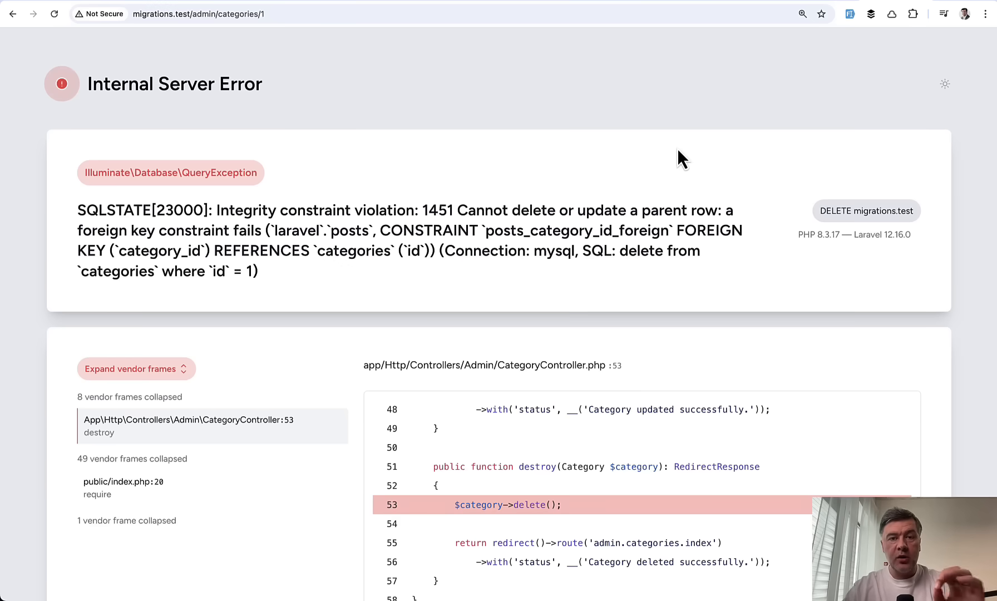
mouse_move(506, 138)
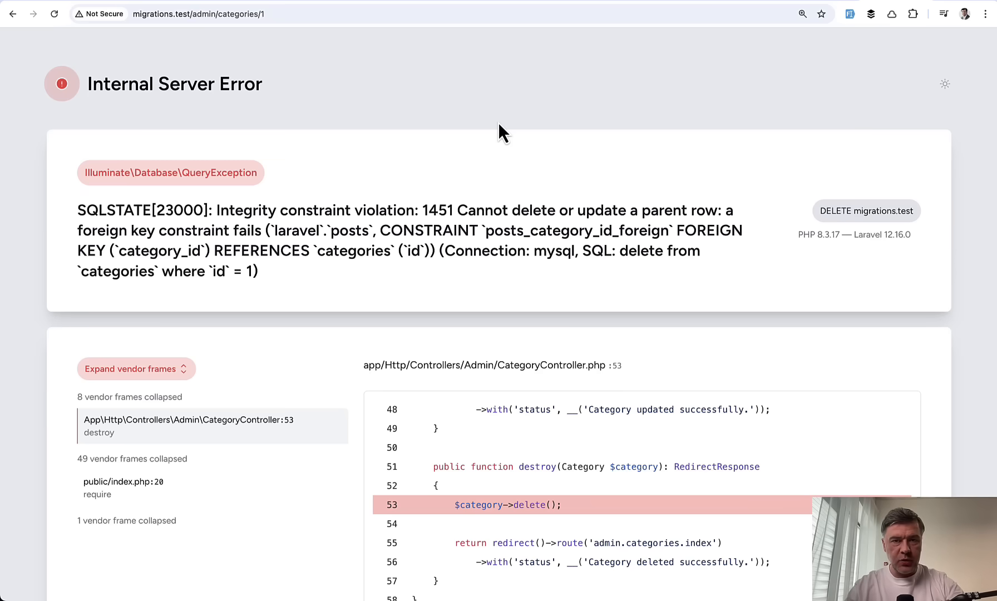
mouse_move(185, 139)
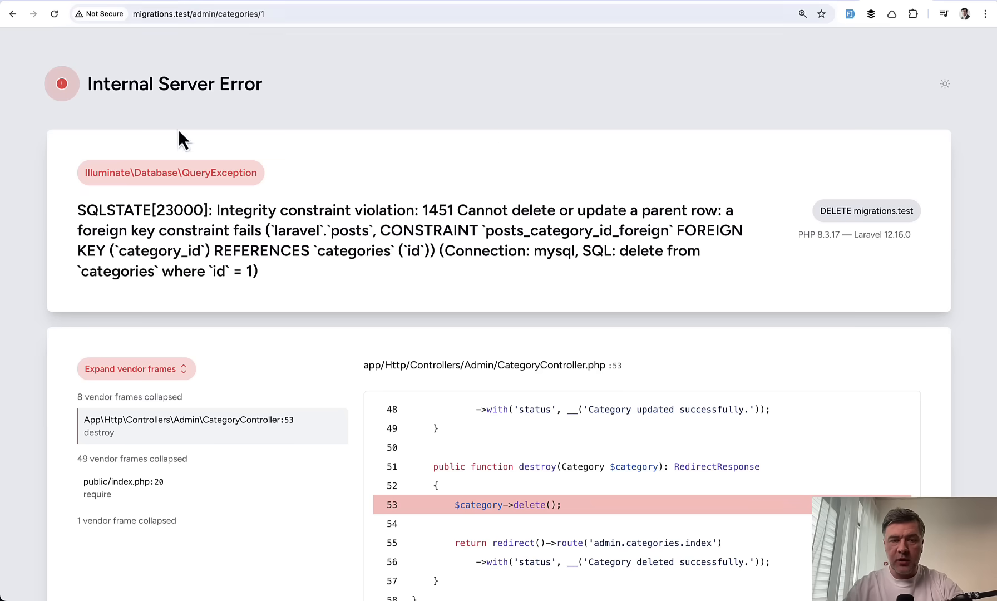
mouse_move(512, 155)
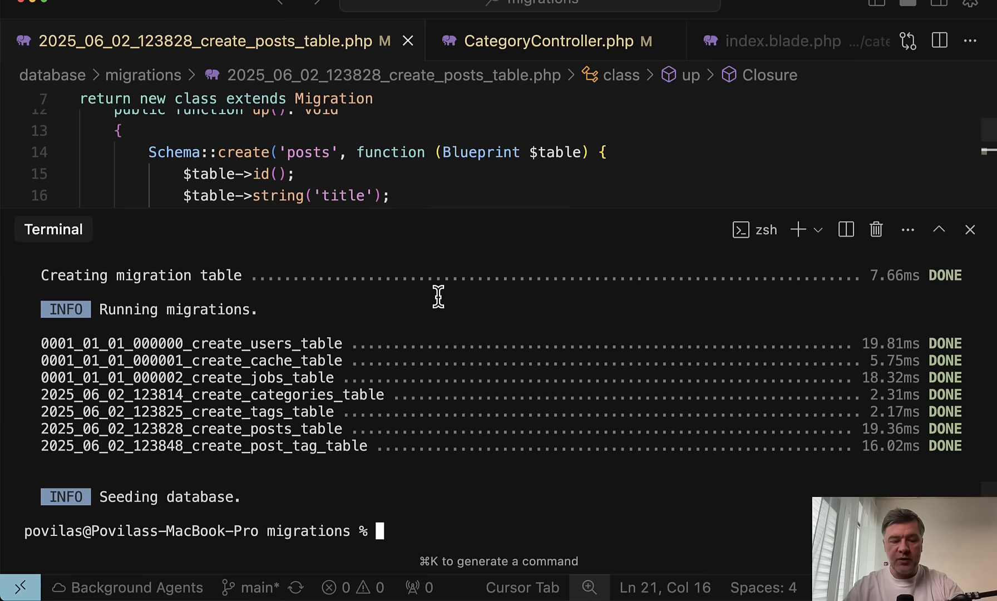
Append ->onDelete('cascade') to category_id in the create_posts_table migration
click(971, 229)
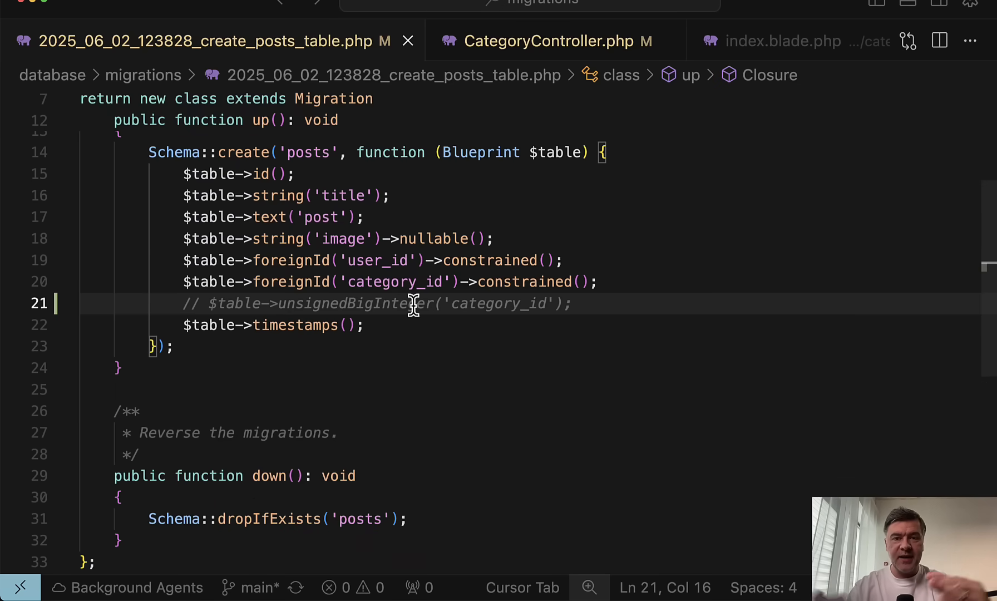
click(209, 304)
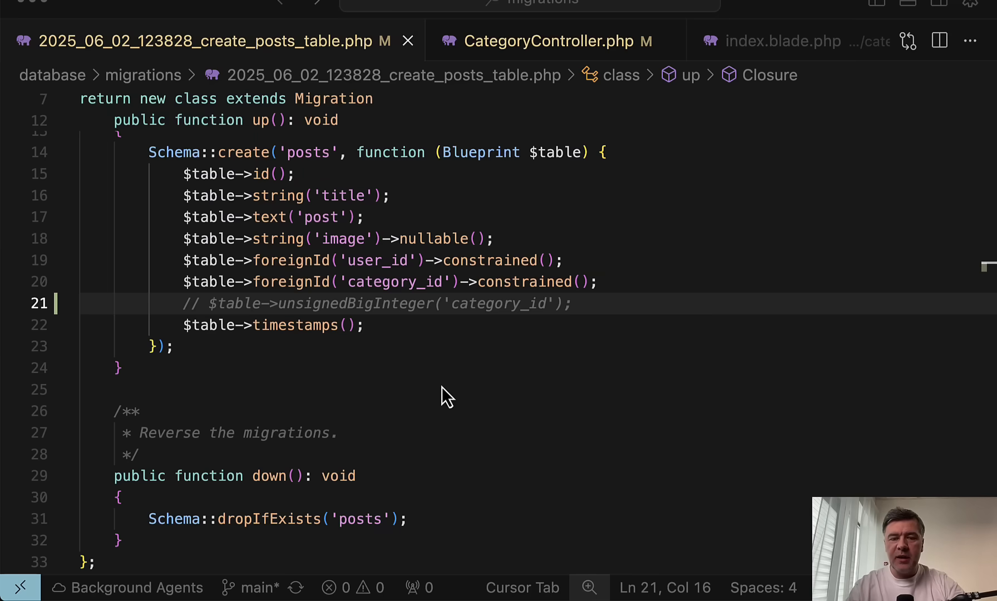
mouse_move(654, 266)
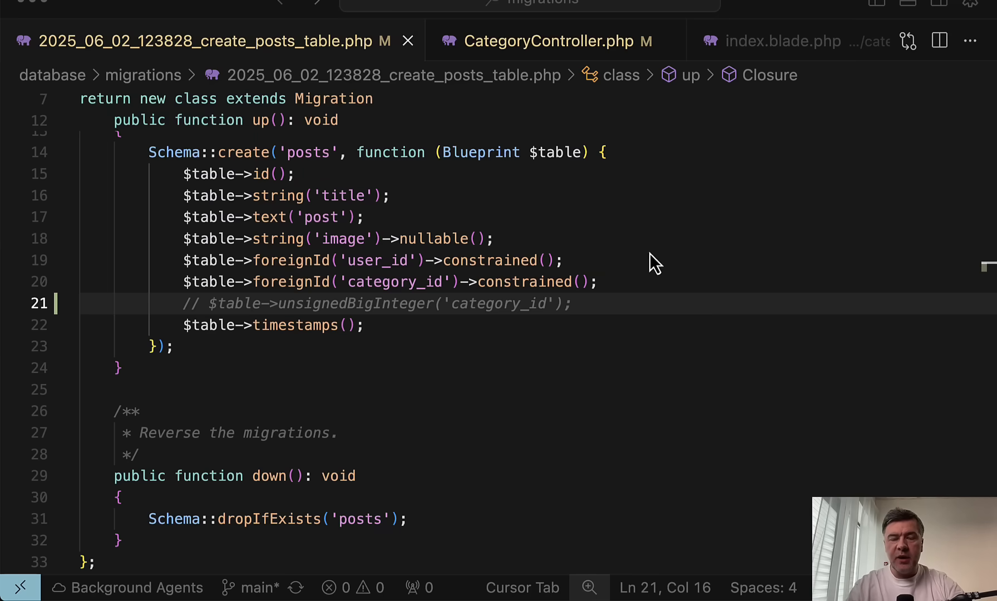
mouse_move(595, 296)
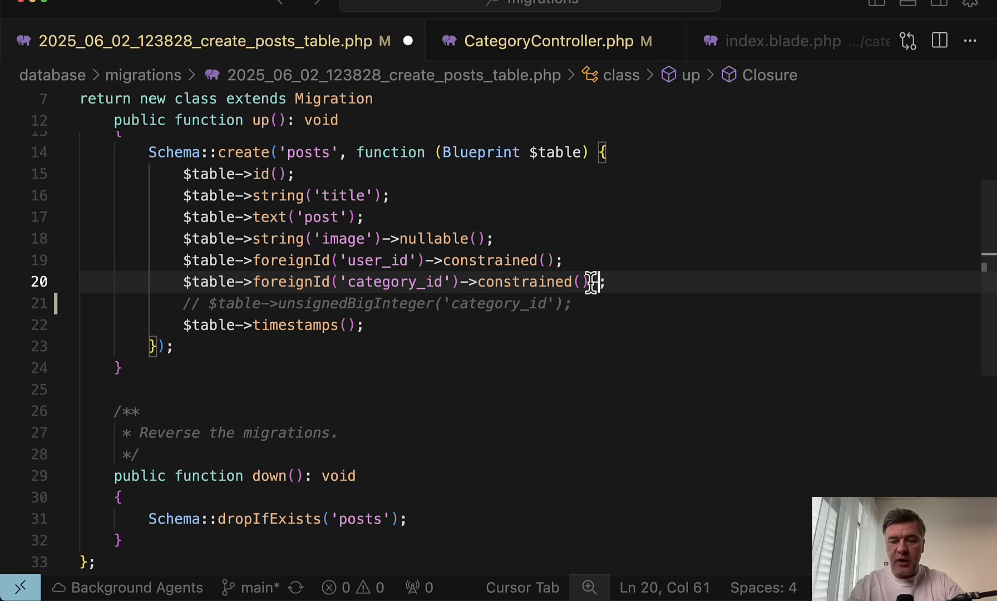
text(->onDelete('cascade');)
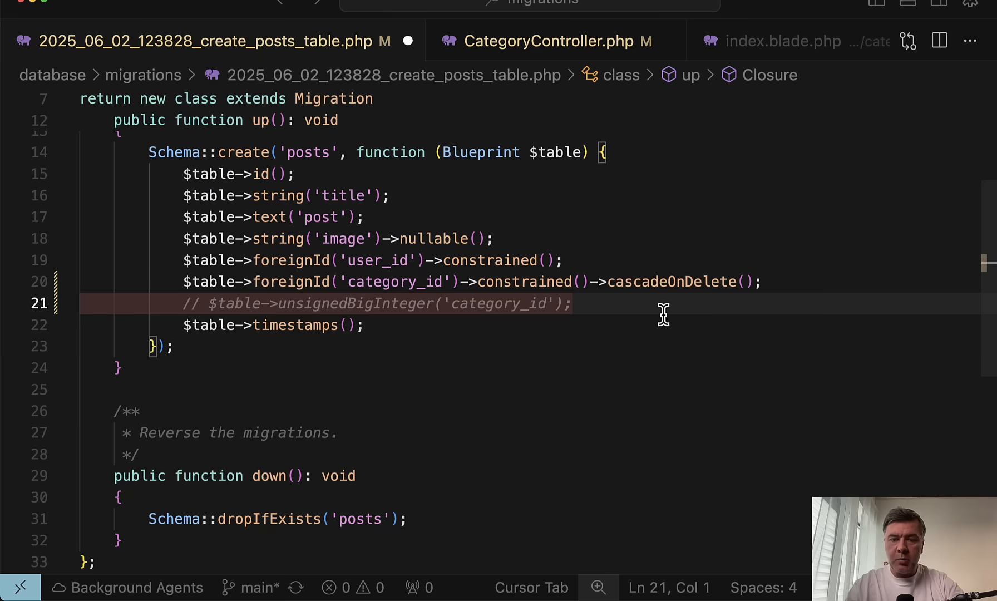
mouse_move(690, 330)
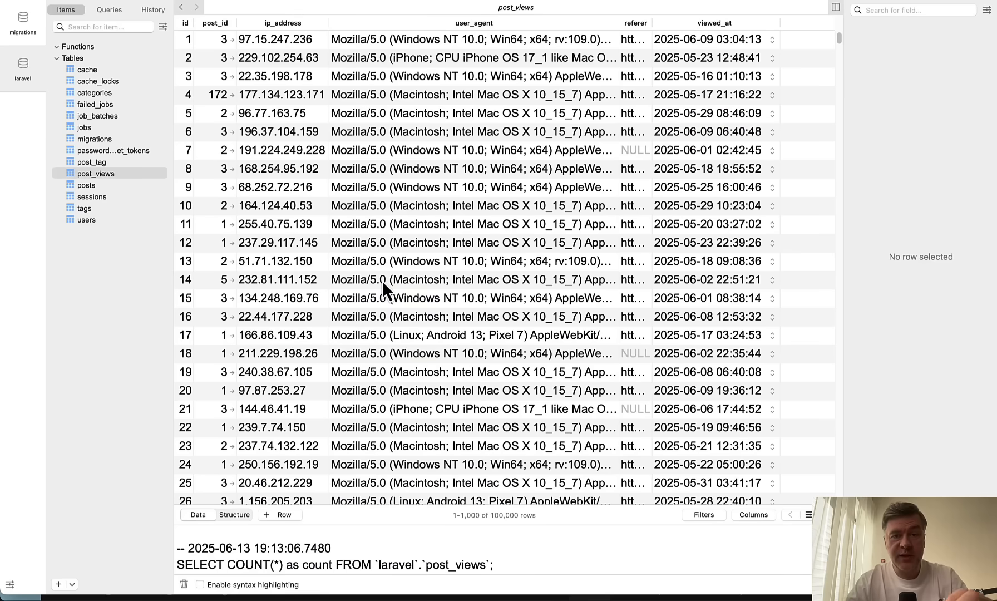
mouse_move(531, 147)
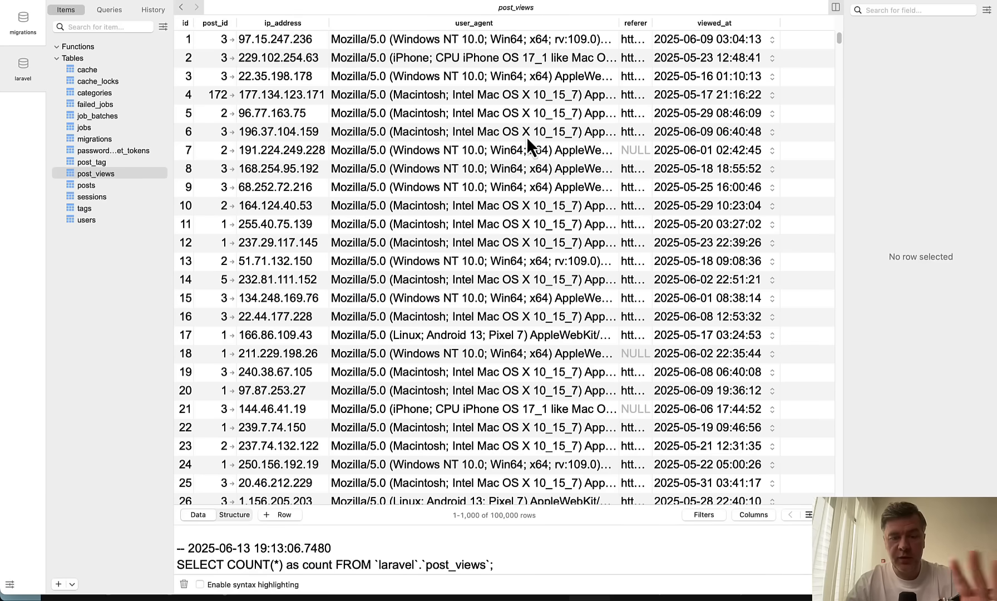
mouse_move(675, 258)
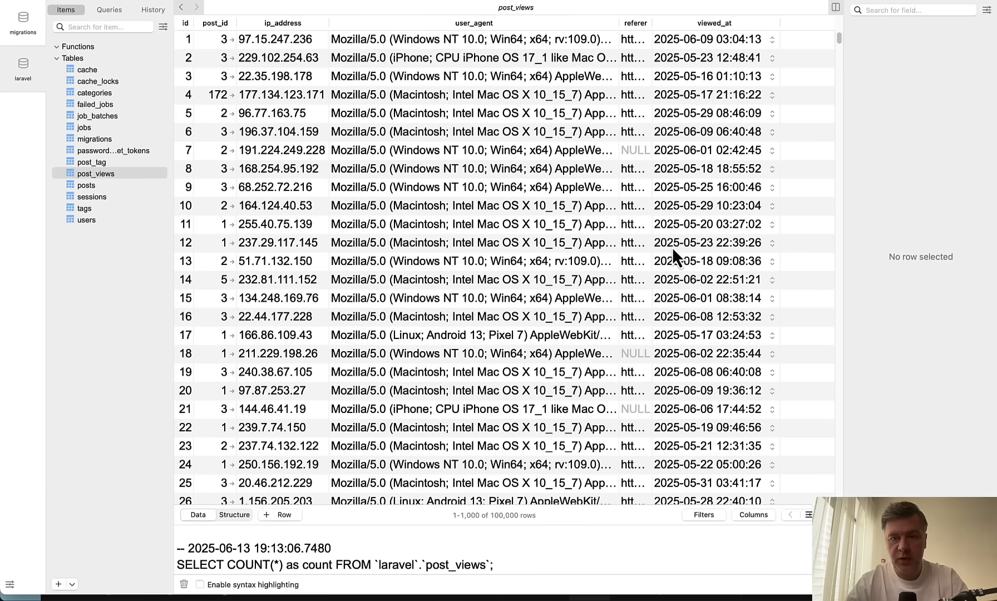
mouse_move(253, 80)
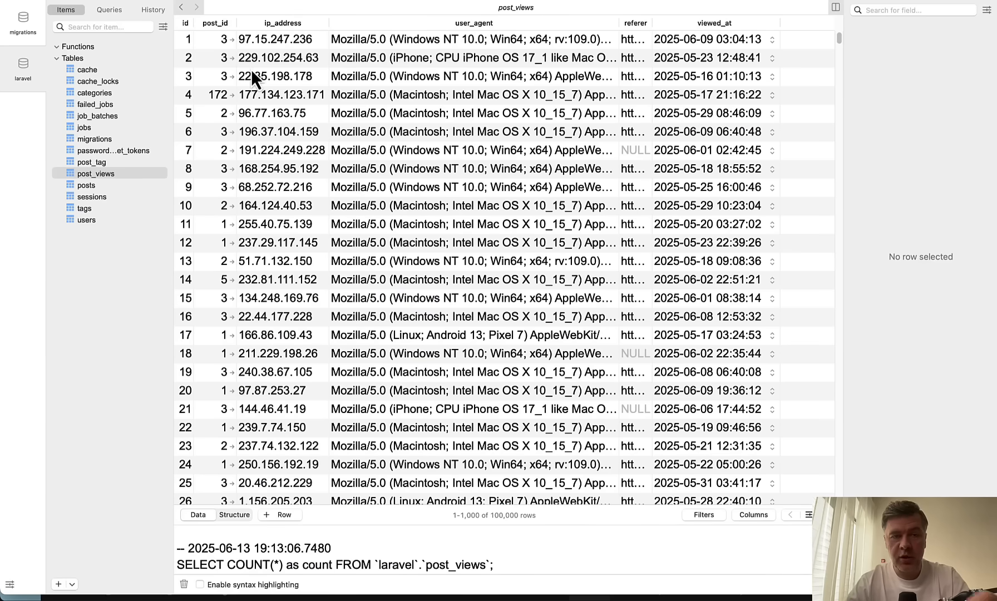
mouse_move(219, 286)
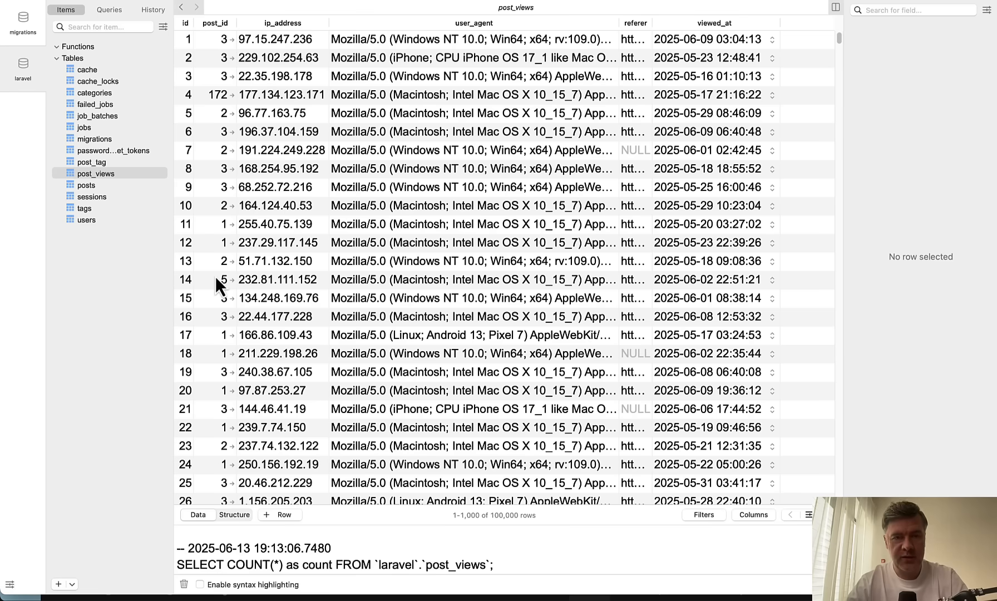
click(86, 185)
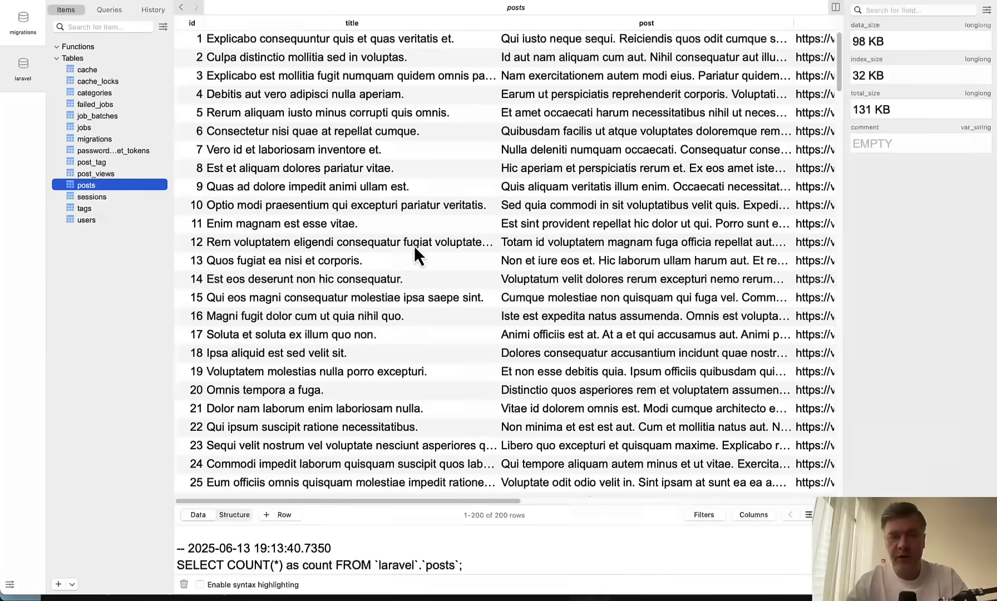
click(96, 173)
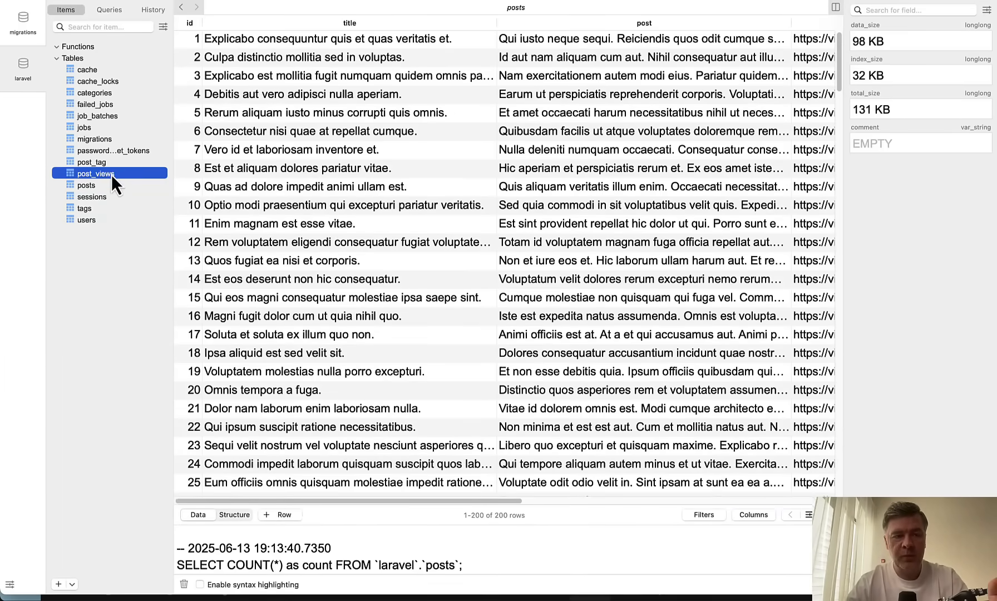
click(95, 174)
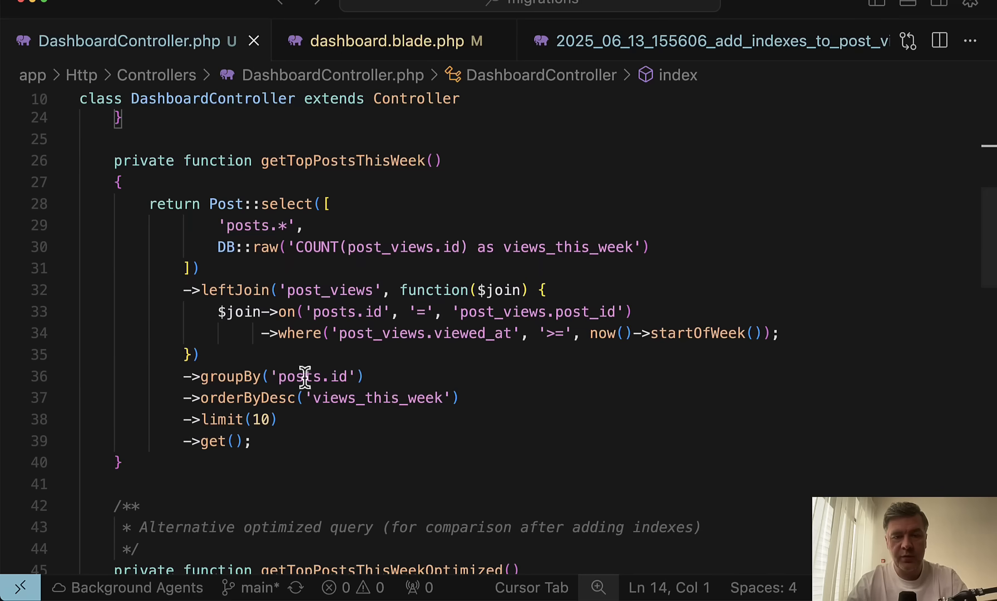
mouse_move(392, 311)
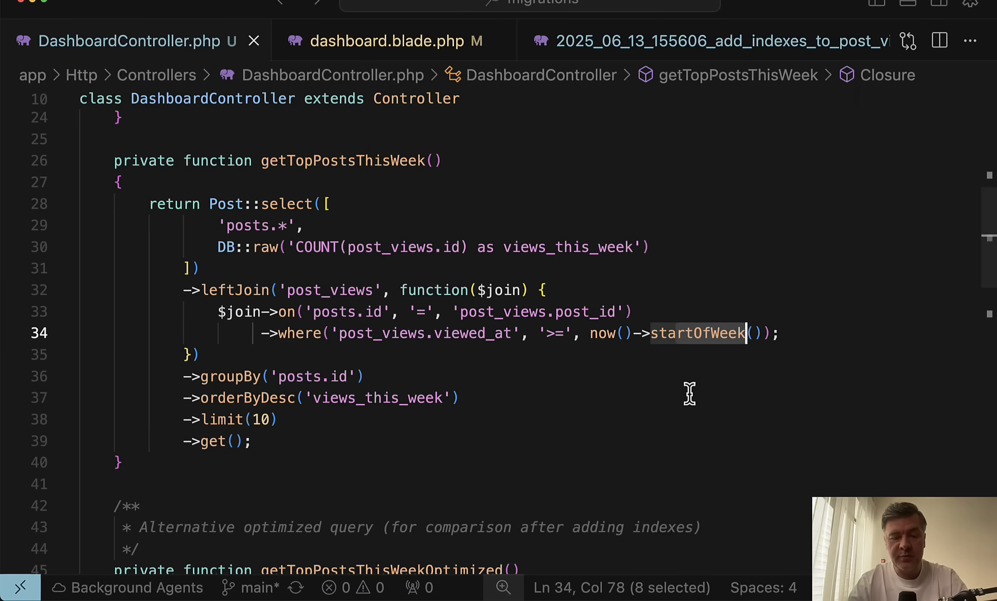
Switch to DashboardController's getTopPostsThisWeek() top-10 query
click(719, 41)
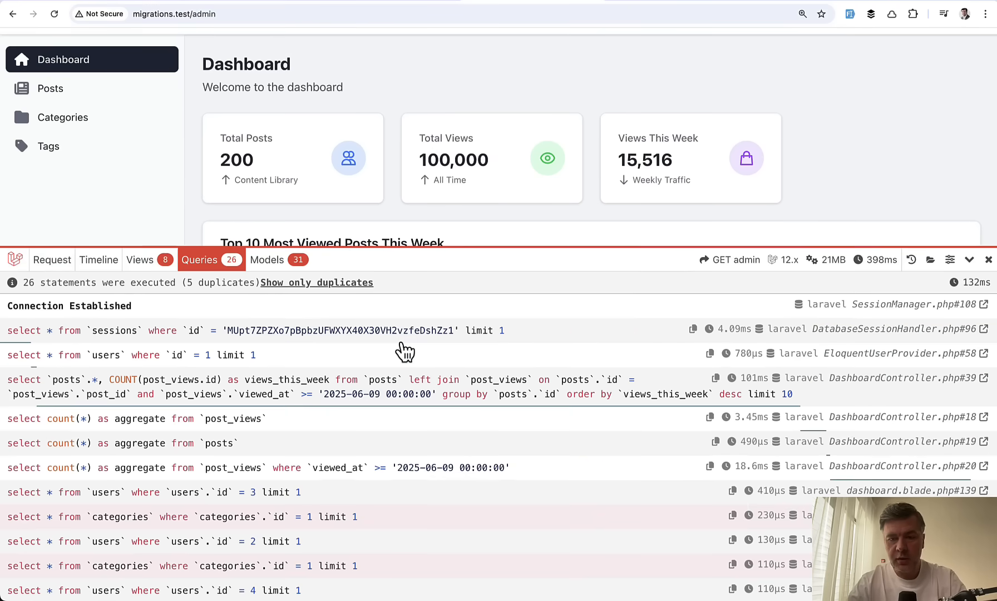
Zoom in on the 101ms Debugbar query, then scroll to the Top 10 list
key(ctrl+plus)
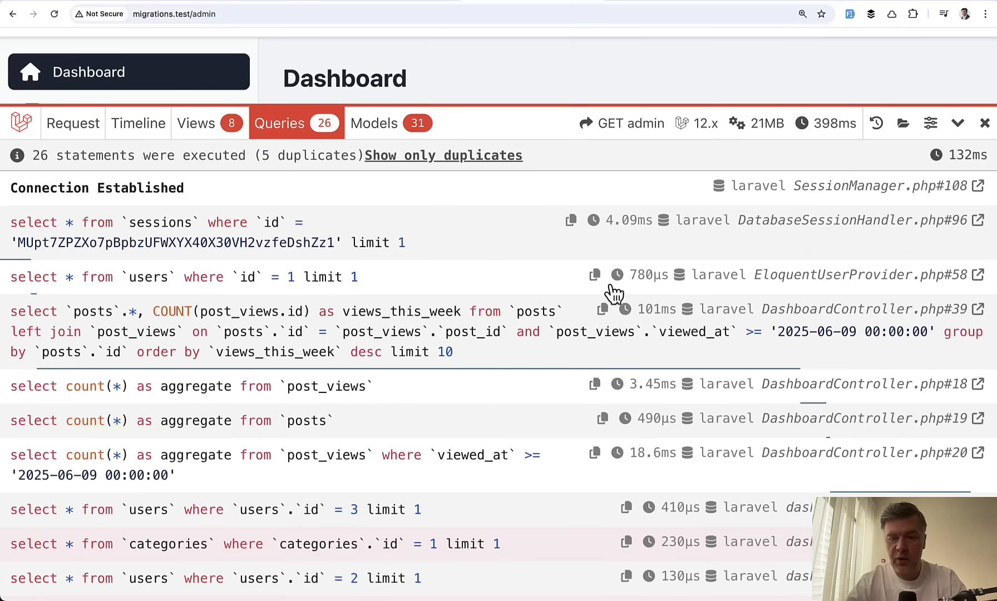
mouse_move(649, 332)
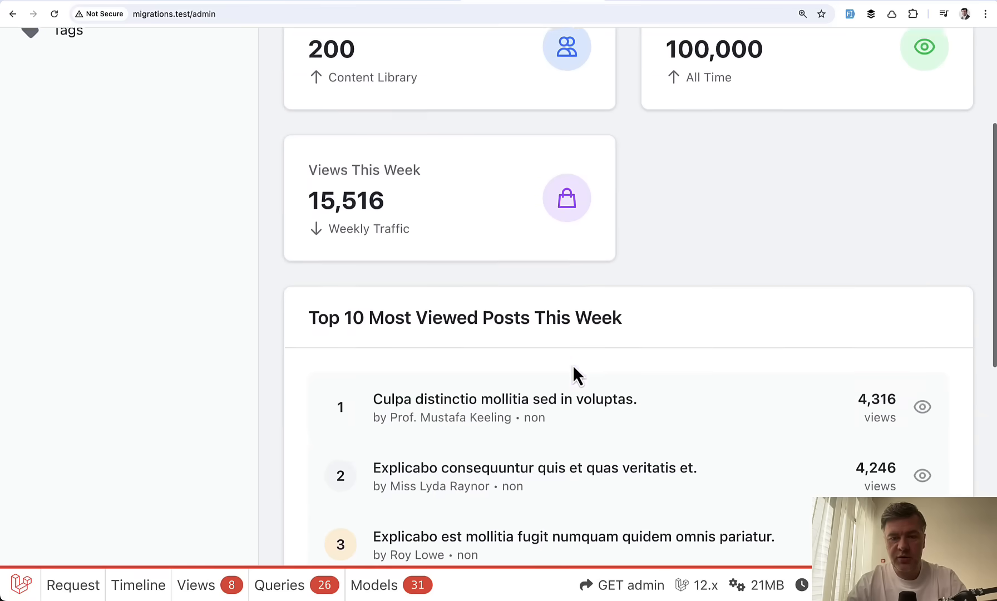
scroll(down, 3)
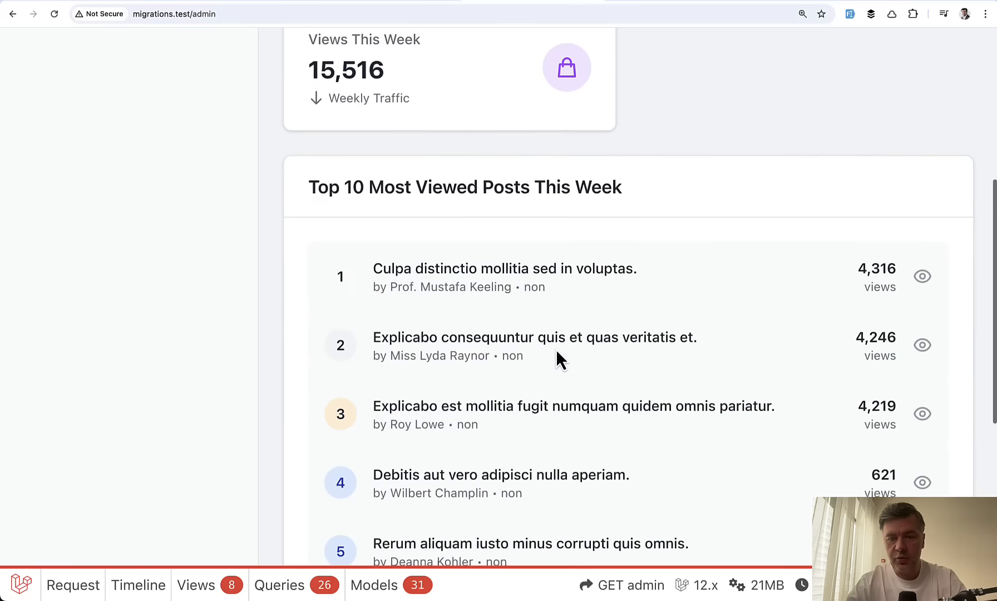
scroll(down, 3)
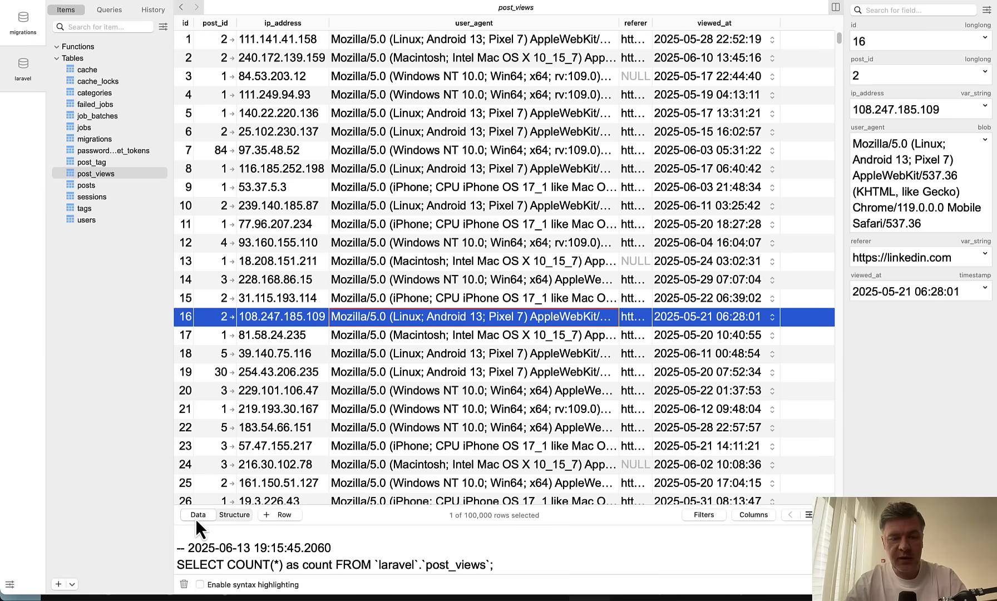
Show post_views structure with the composite post_id, viewed_at index
click(233, 515)
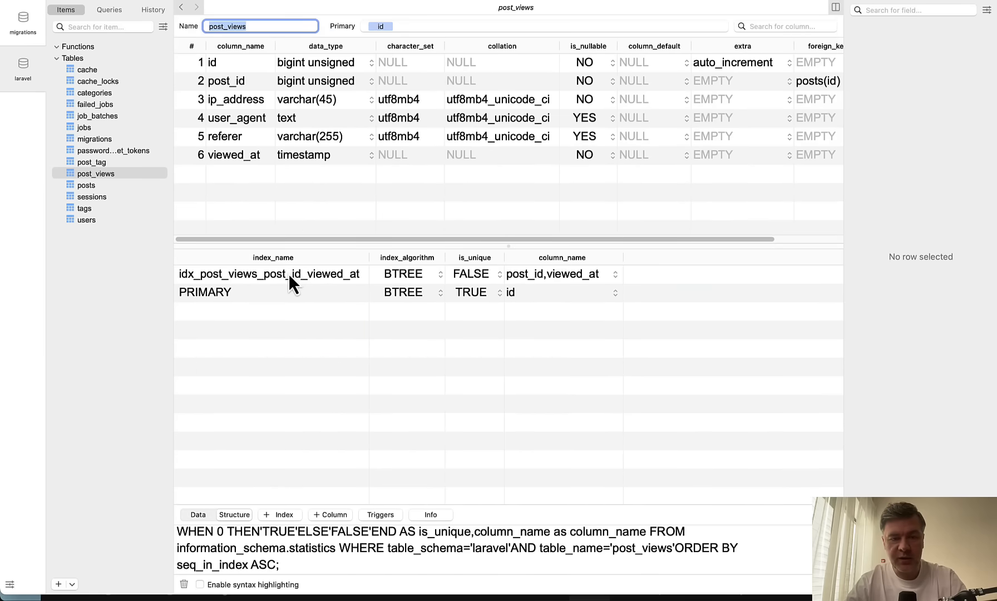
click(270, 274)
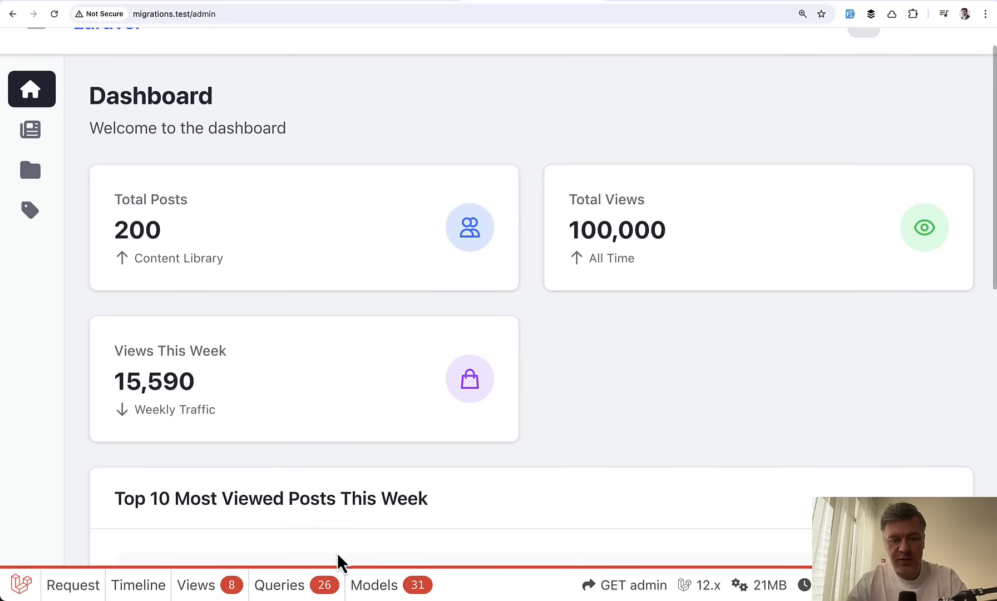
Reload the dashboard and scroll to this week's Top 10 Most Viewed Posts
click(280, 584)
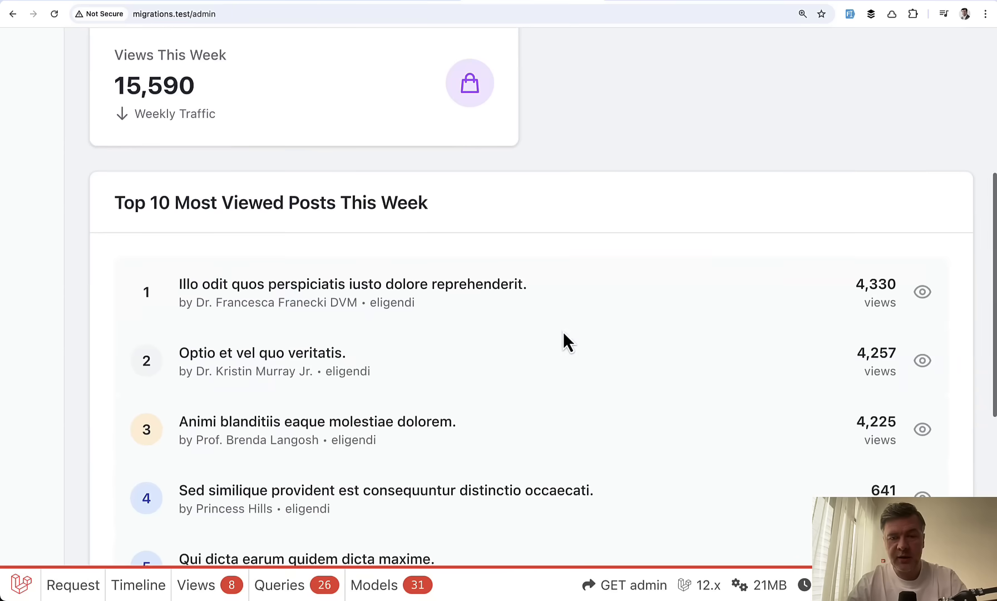
scroll(down, 3)
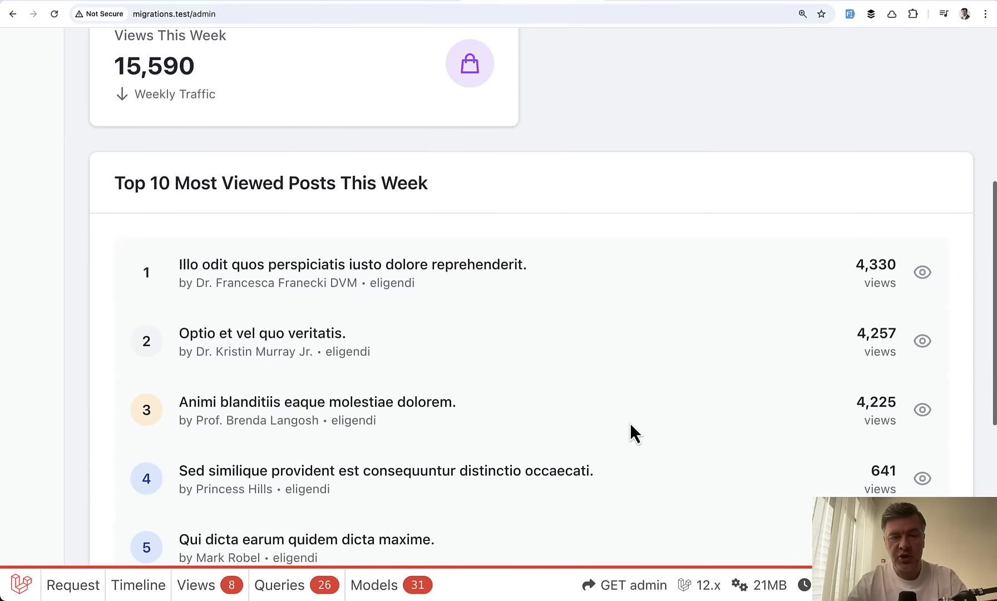
mouse_move(683, 347)
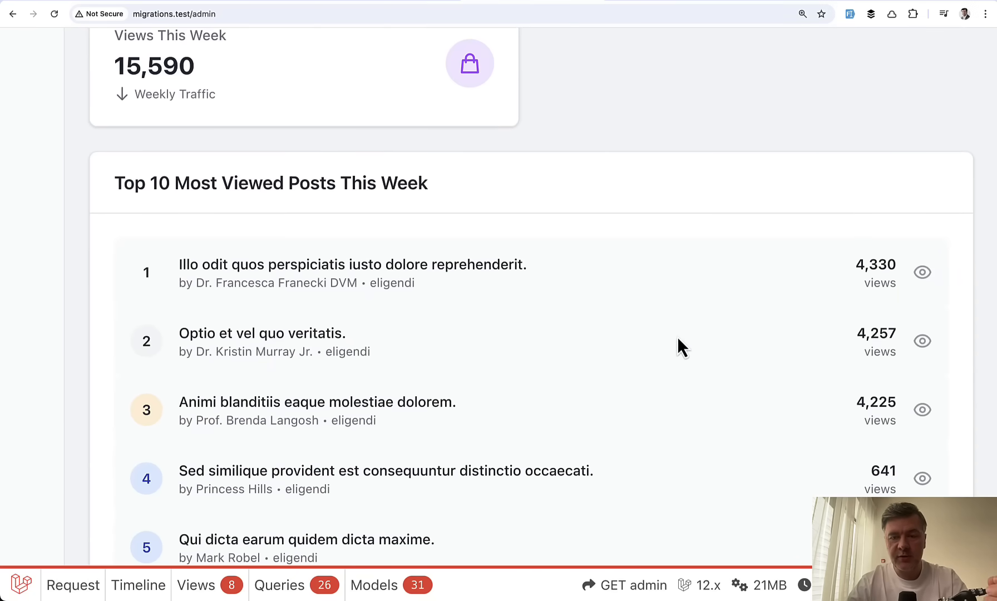
scroll(up, 3)
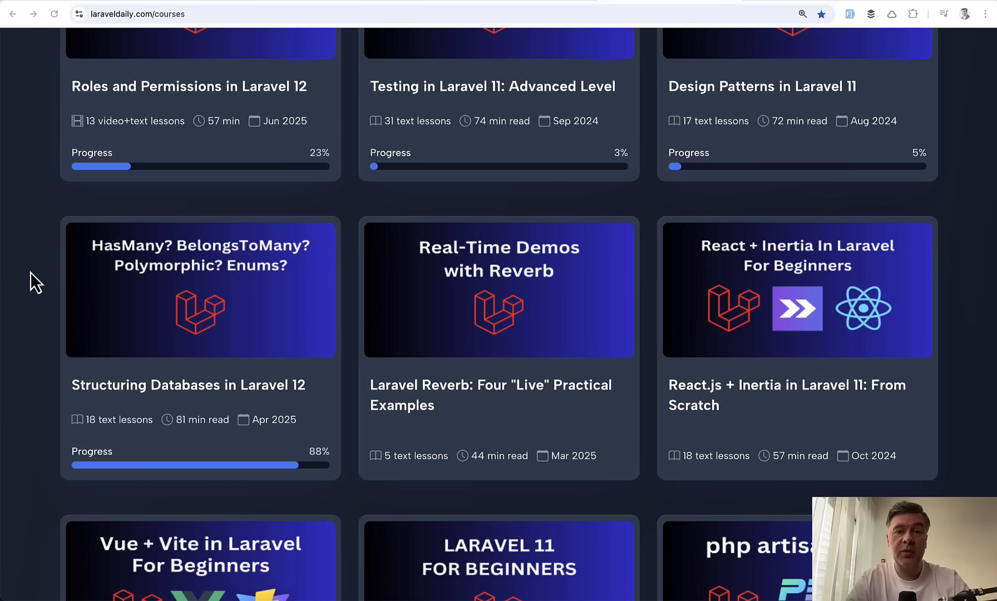
mouse_move(146, 302)
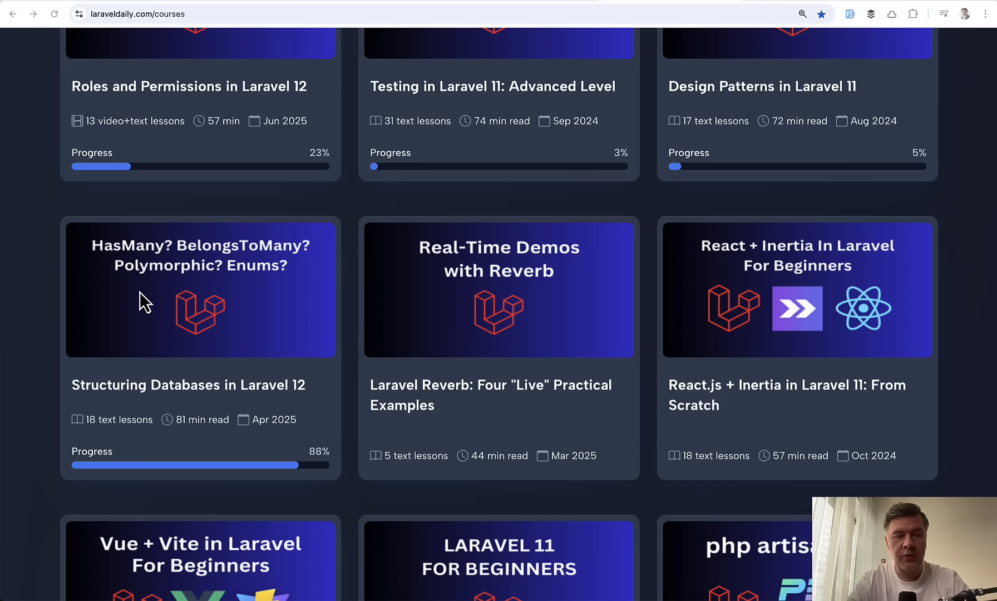
Open the Structuring Databases in Laravel 12 course and scroll its 18 lessons
click(201, 288)
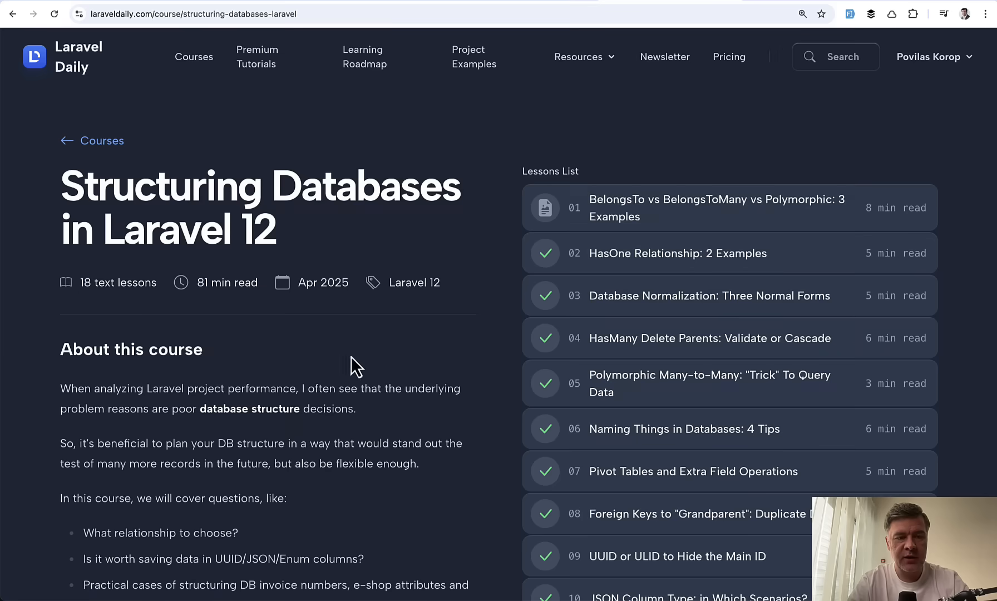
scroll(down, 3)
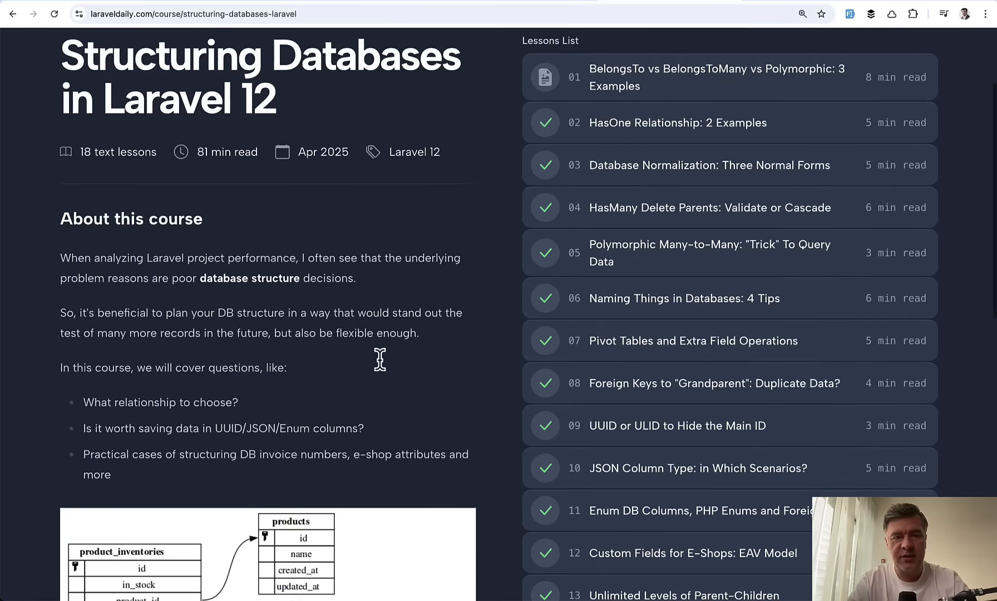
scroll(down, 3)
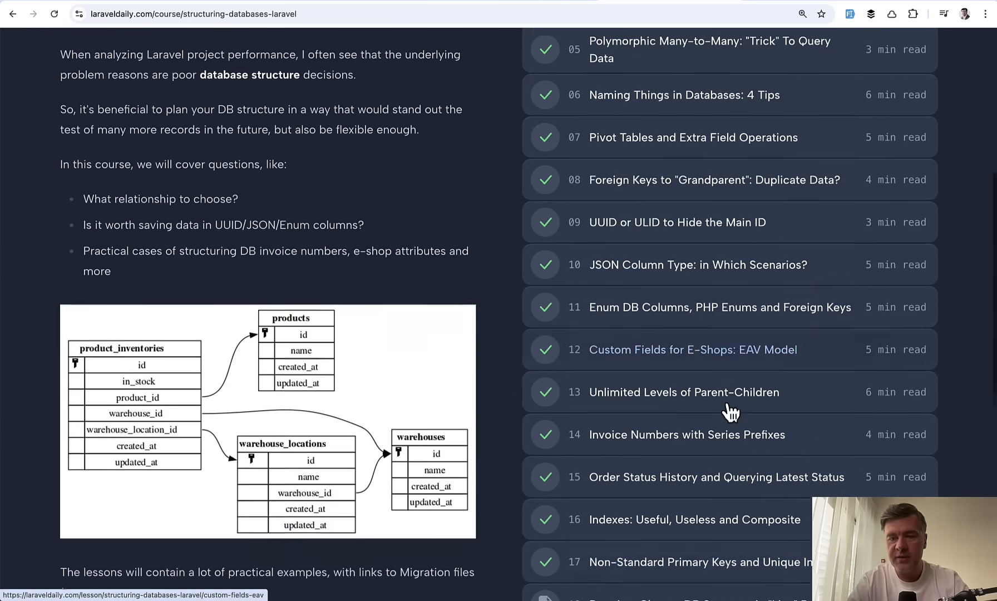
scroll(down, 3)
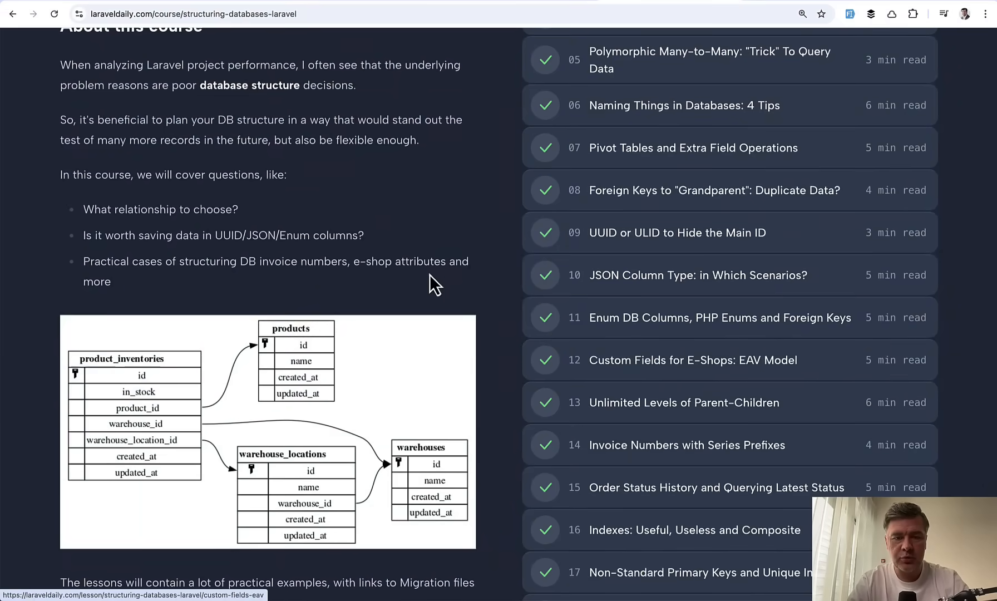
scroll(down, 3)
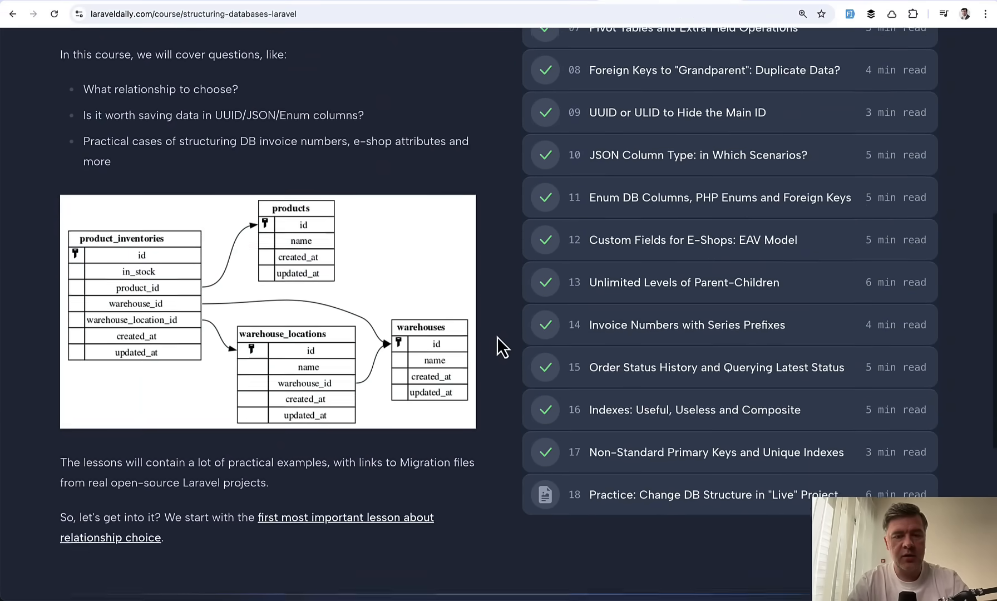